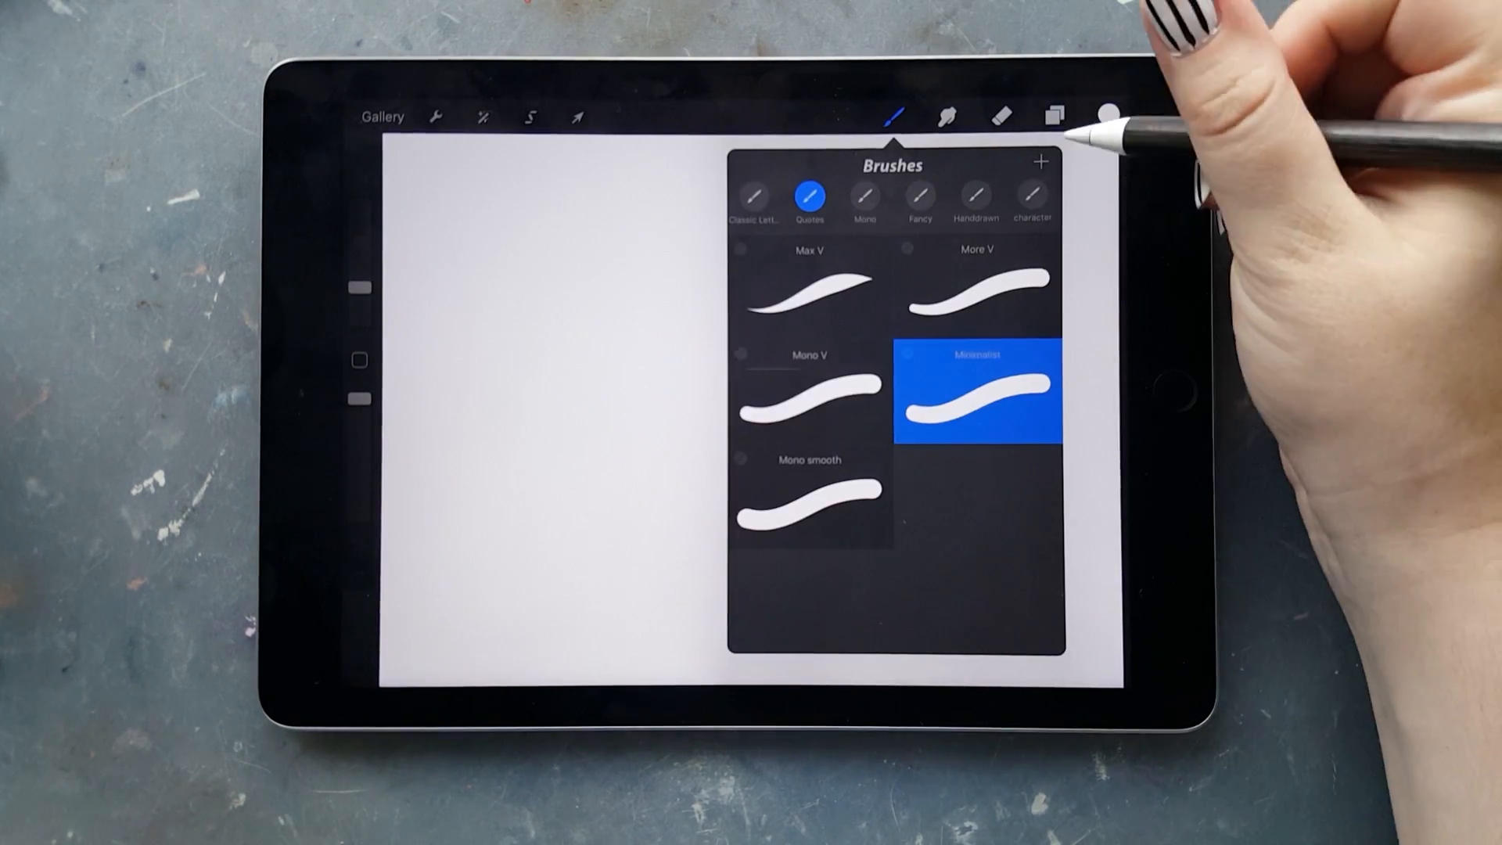
Step: Make the background black, choose the Luminance brush set and bring up the colour picker
{"action": "left_click", "coordinate": [1057, 115]}
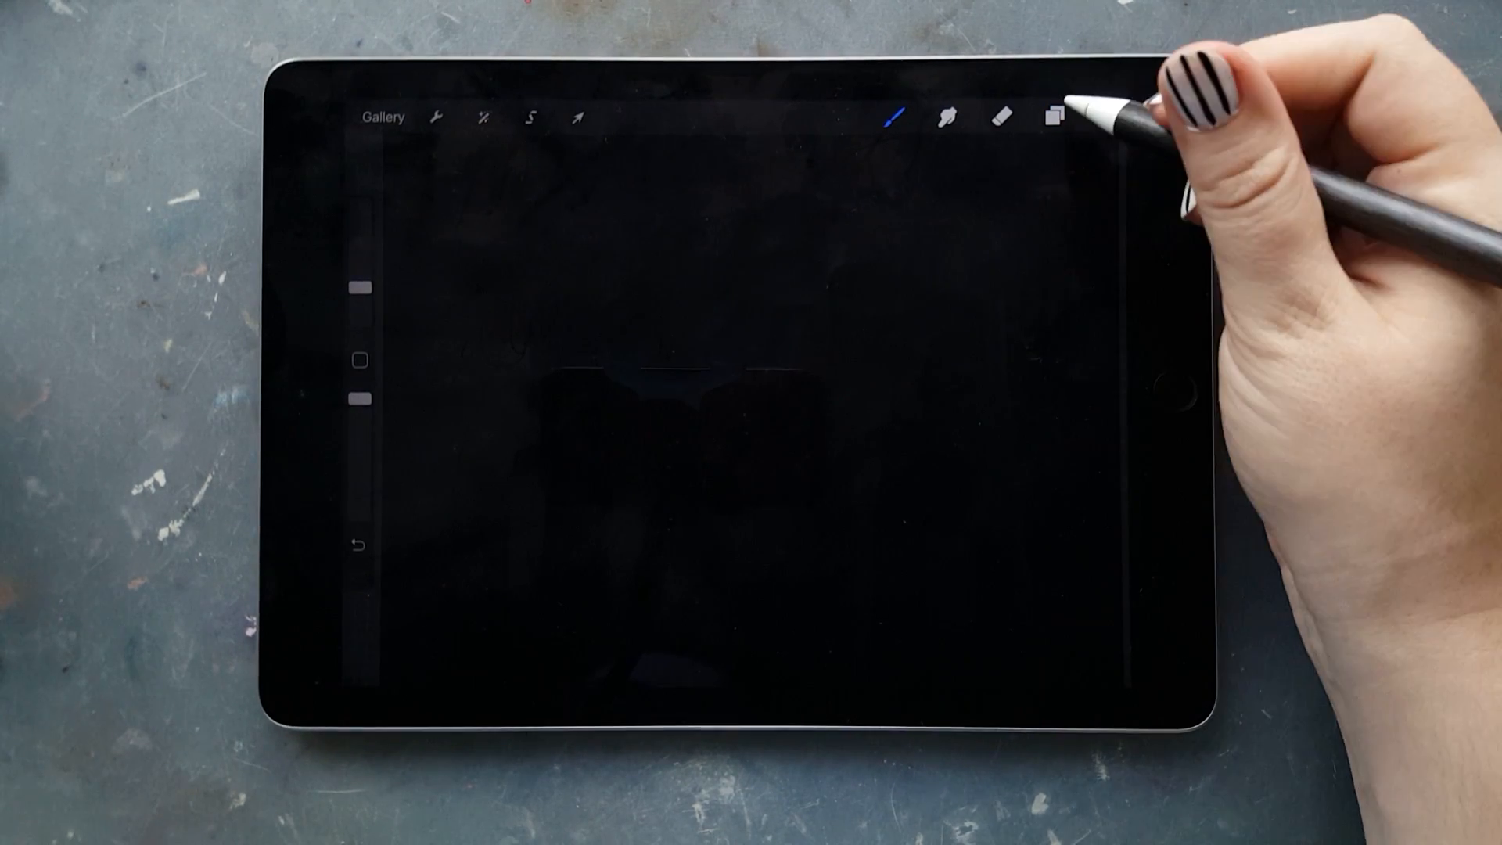
{"action": "left_click", "coordinate": [896, 115]}
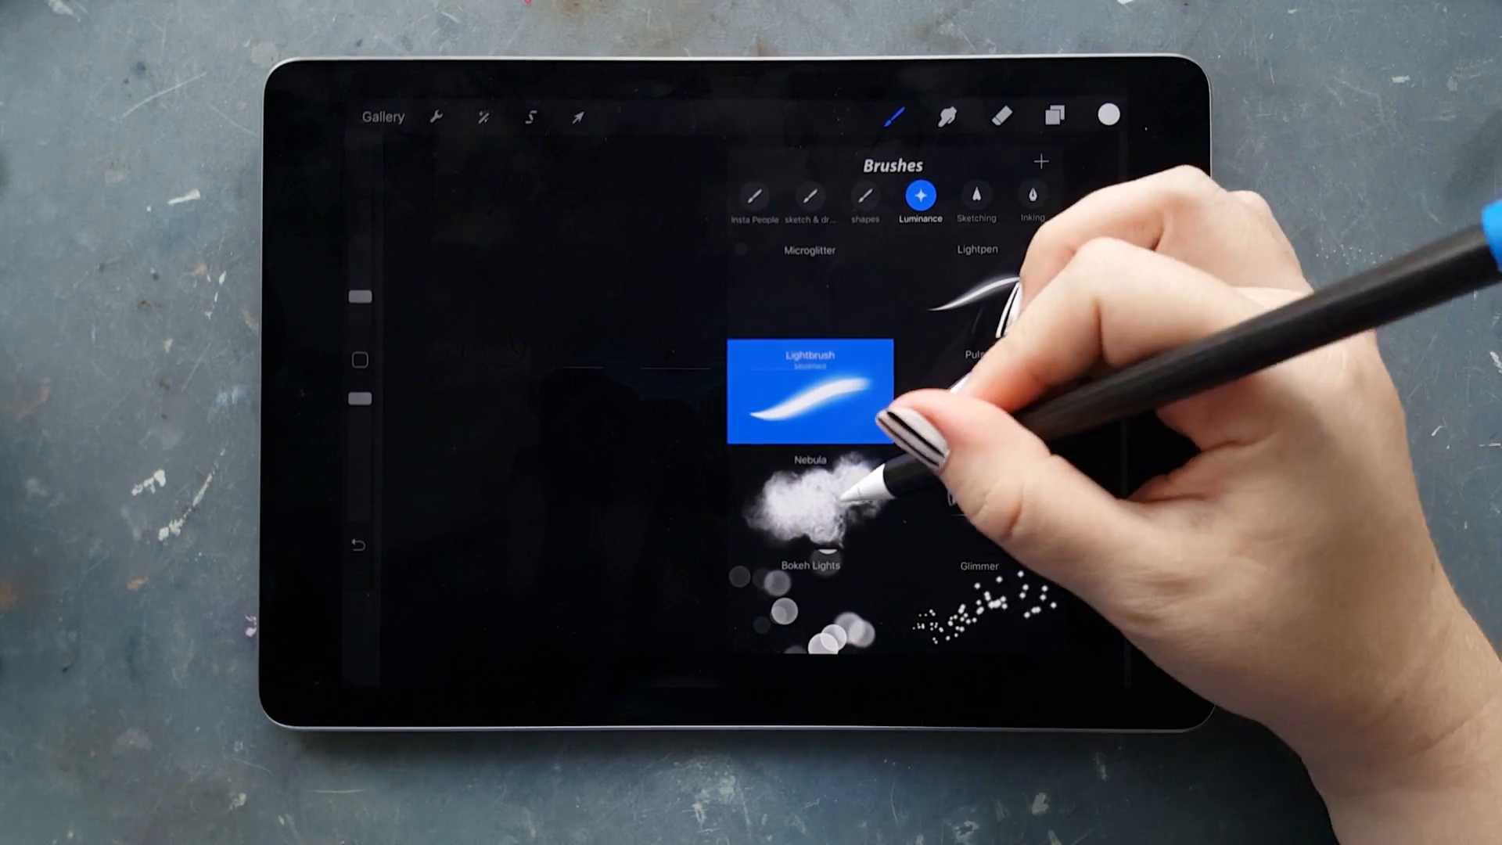
{"action": "left_click", "coordinate": [1109, 114]}
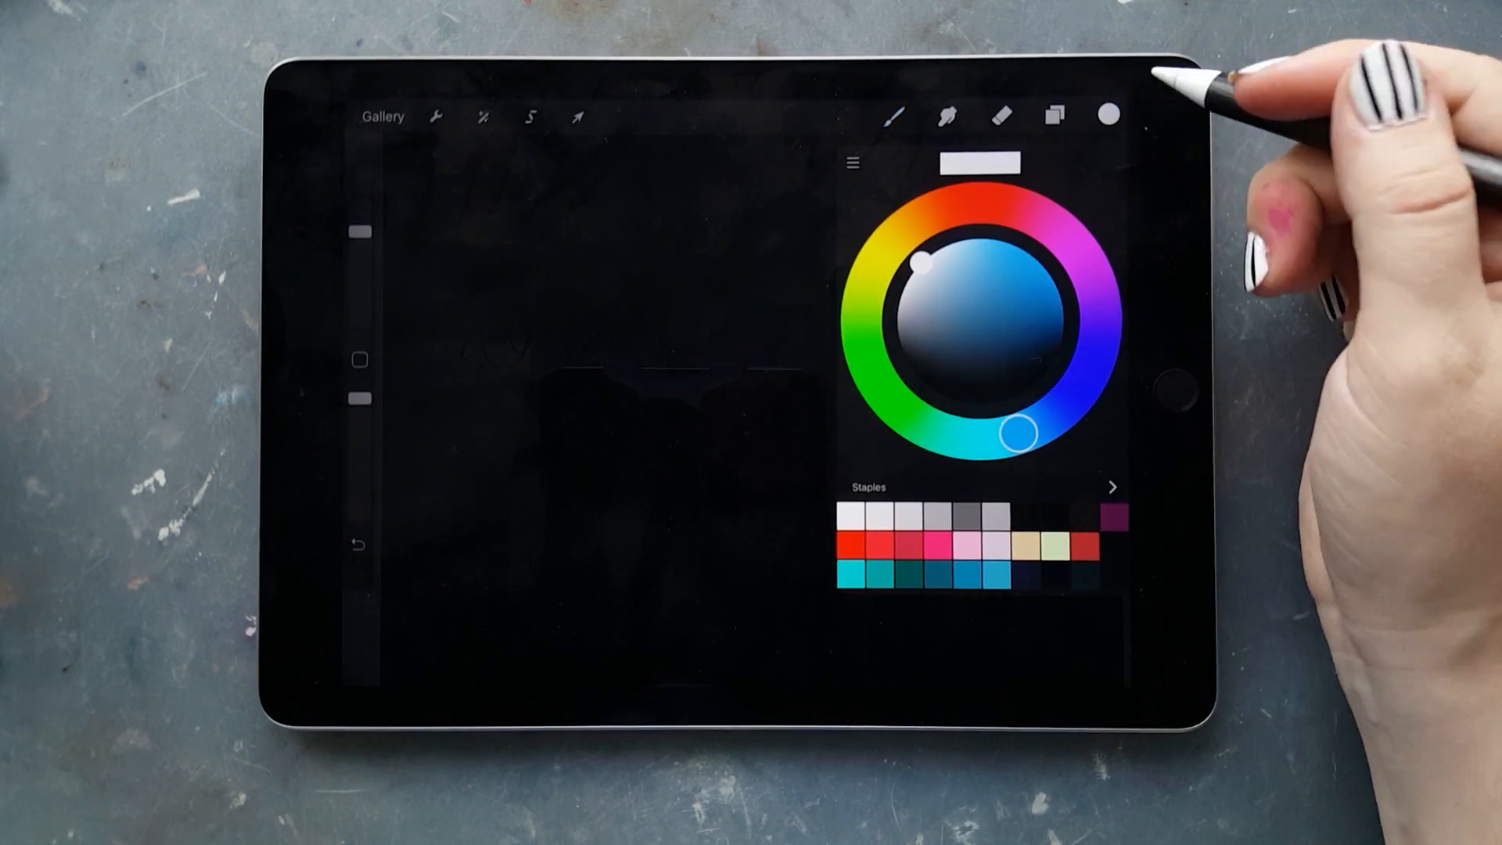
Step: Paint two soft near-white cloud shapes on the black canvas with the Nebula brush
{"action": "left_click", "coordinate": [871, 114]}
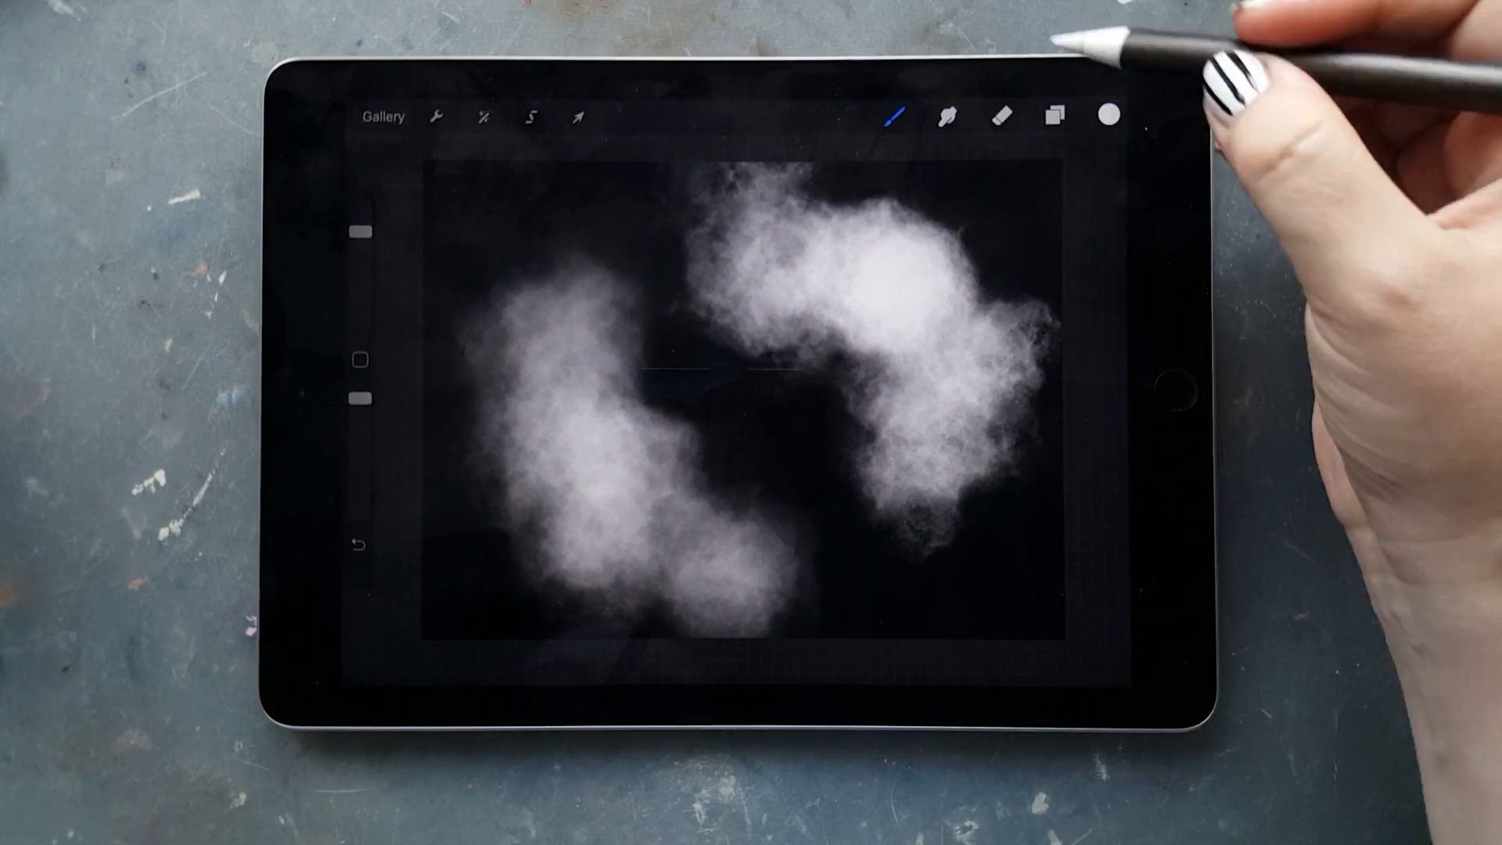
Step: On a new layer, wash deep blue and pink-purple colour through and around the white clouds
{"action": "left_click", "coordinate": [1055, 114]}
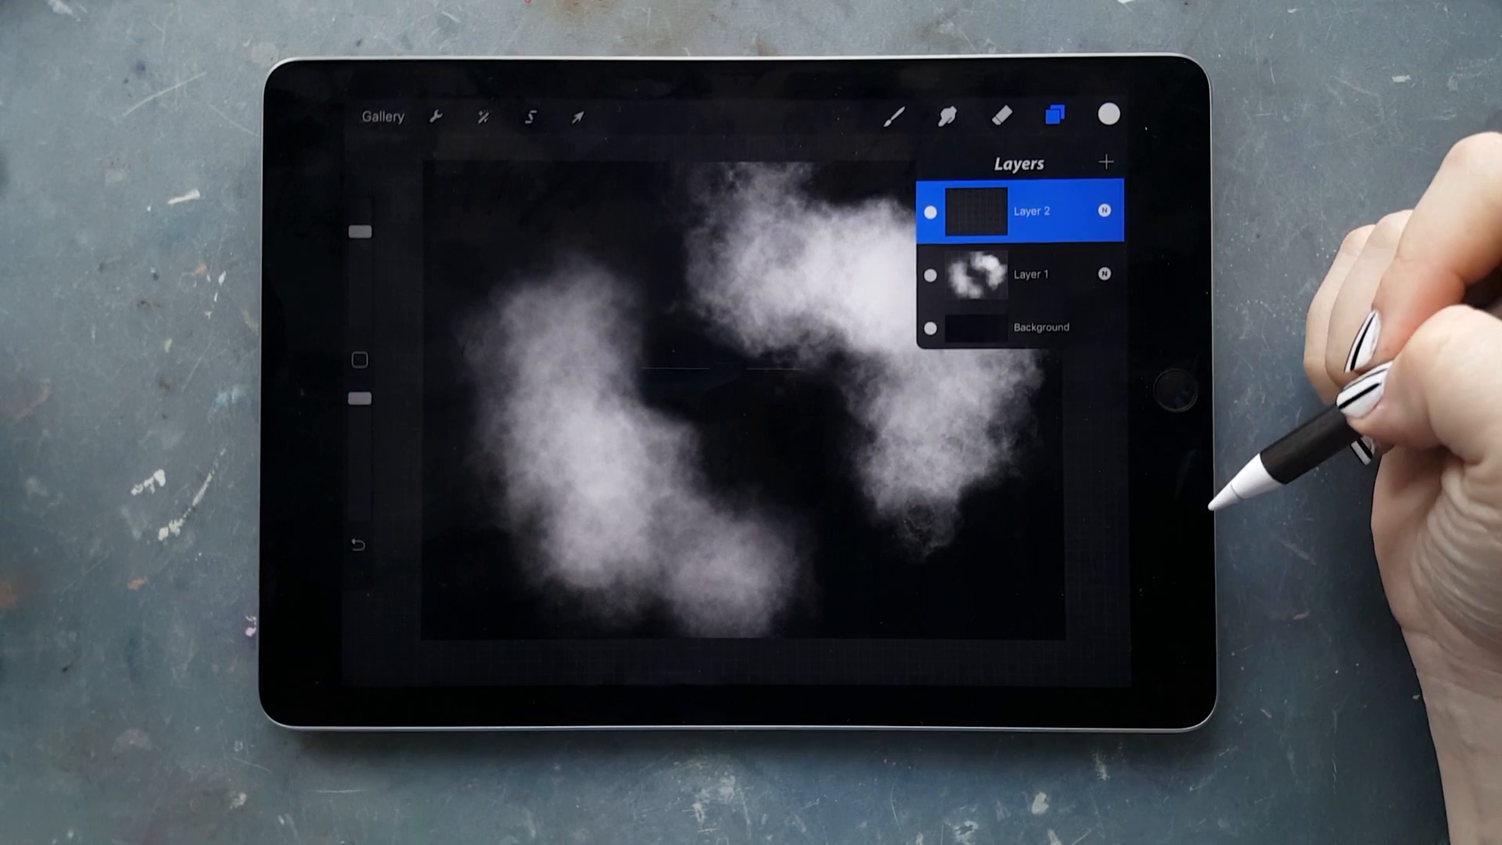
{"action": "left_click", "coordinate": [1108, 112]}
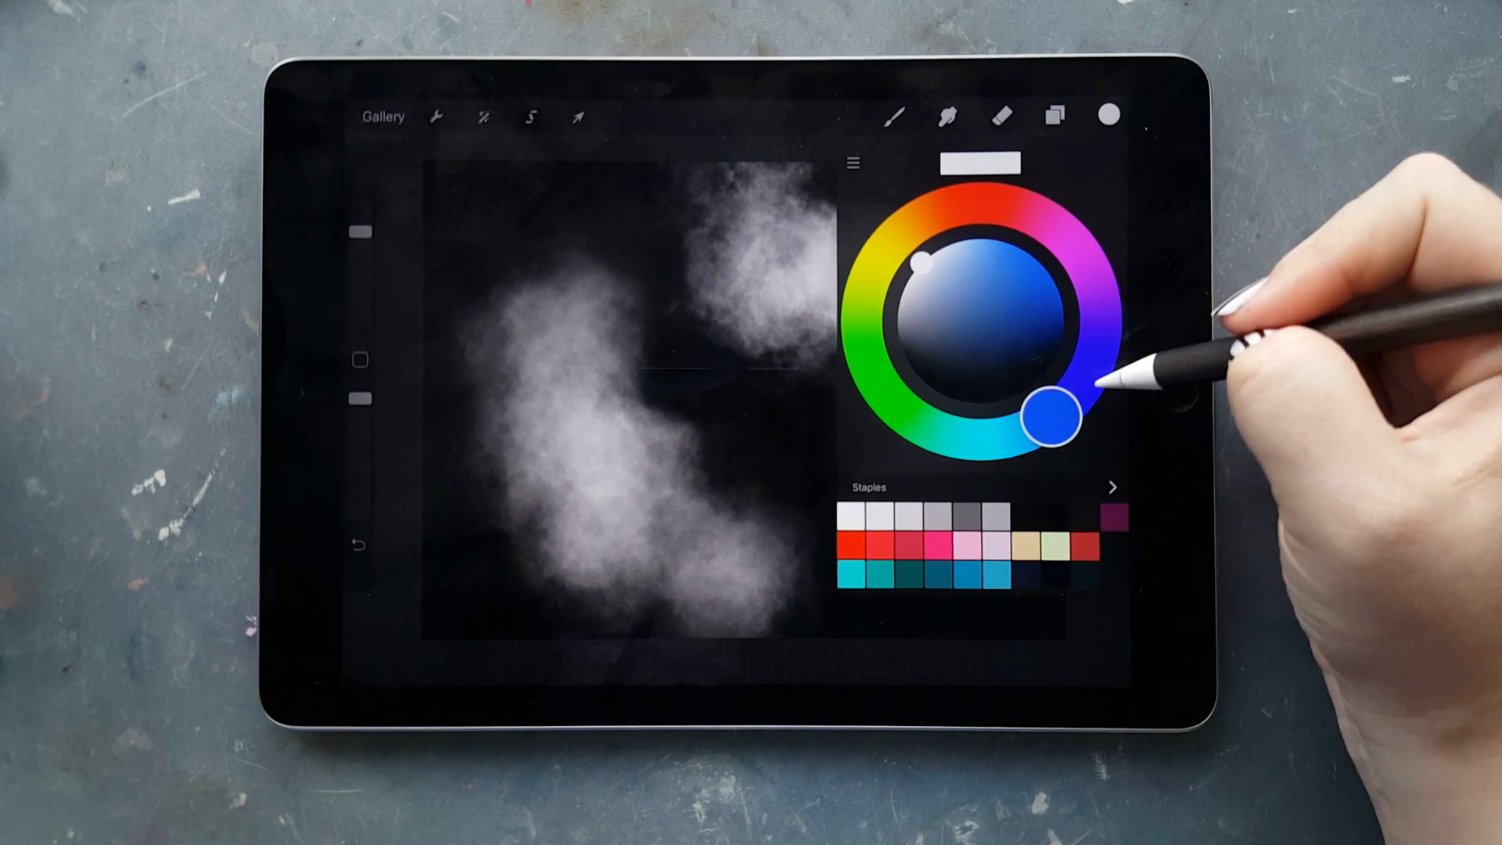
{"action": "left_click_drag", "start_coordinate": [1049, 411], "coordinate": [1097, 349]}
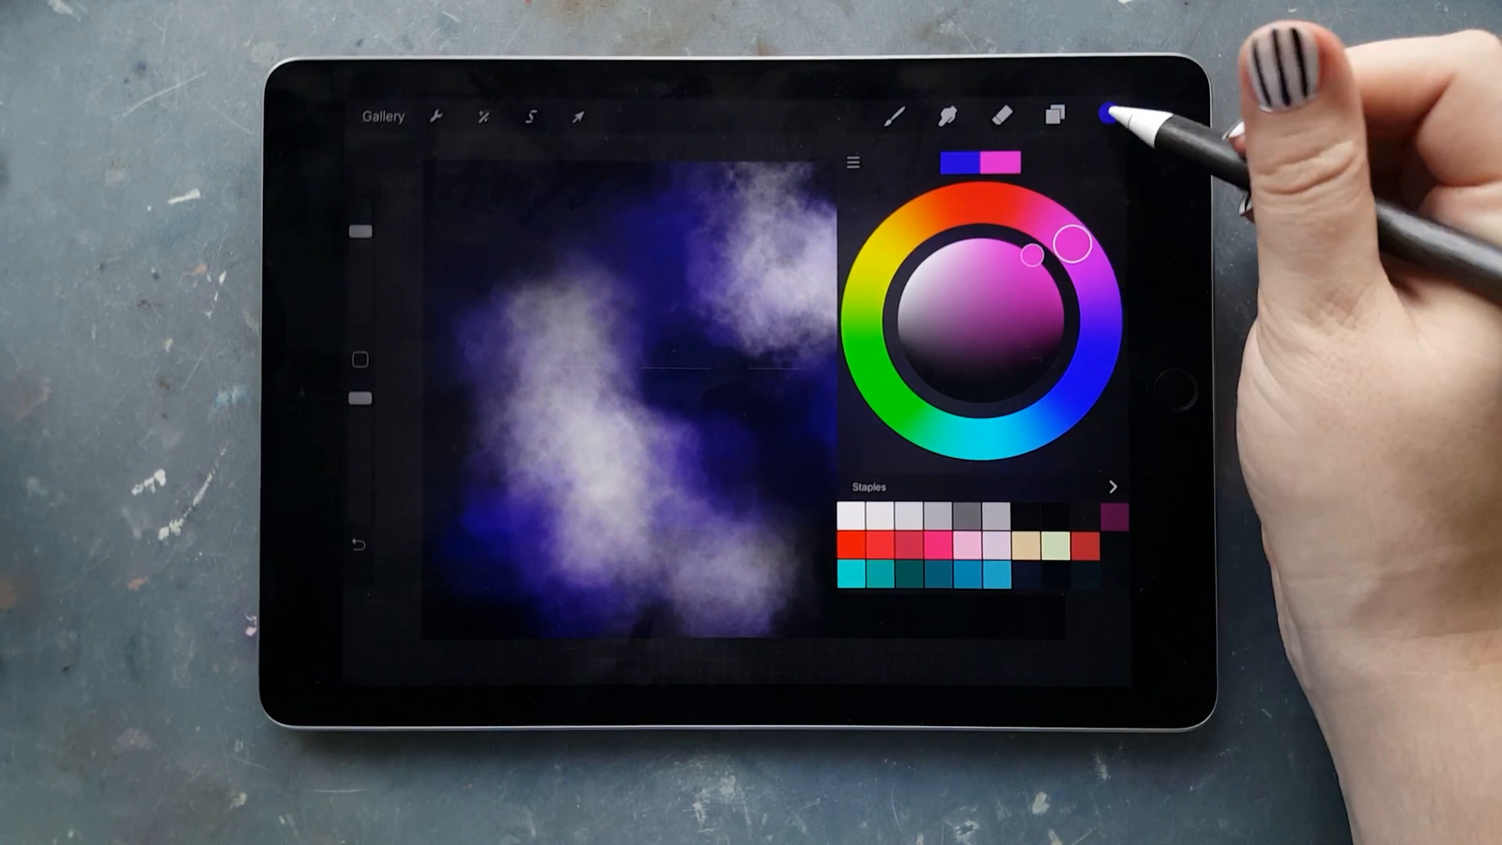
{"action": "left_click", "coordinate": [1108, 115]}
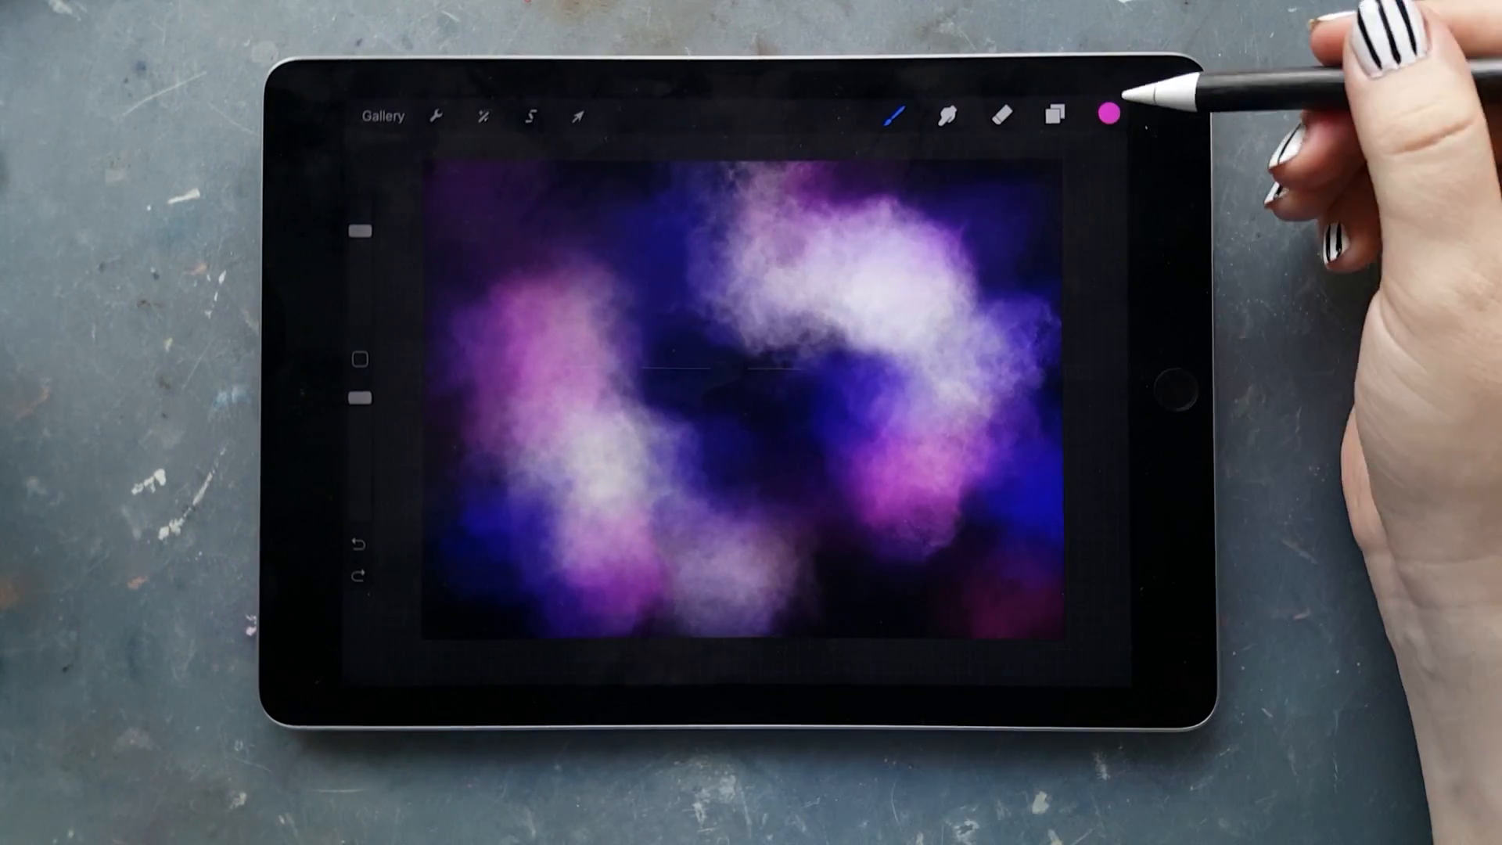
Step: Paint a yellow glow into the upper cloud and warm red-orange patches, undoing one stray stroke
{"action": "left_click", "coordinate": [1108, 114]}
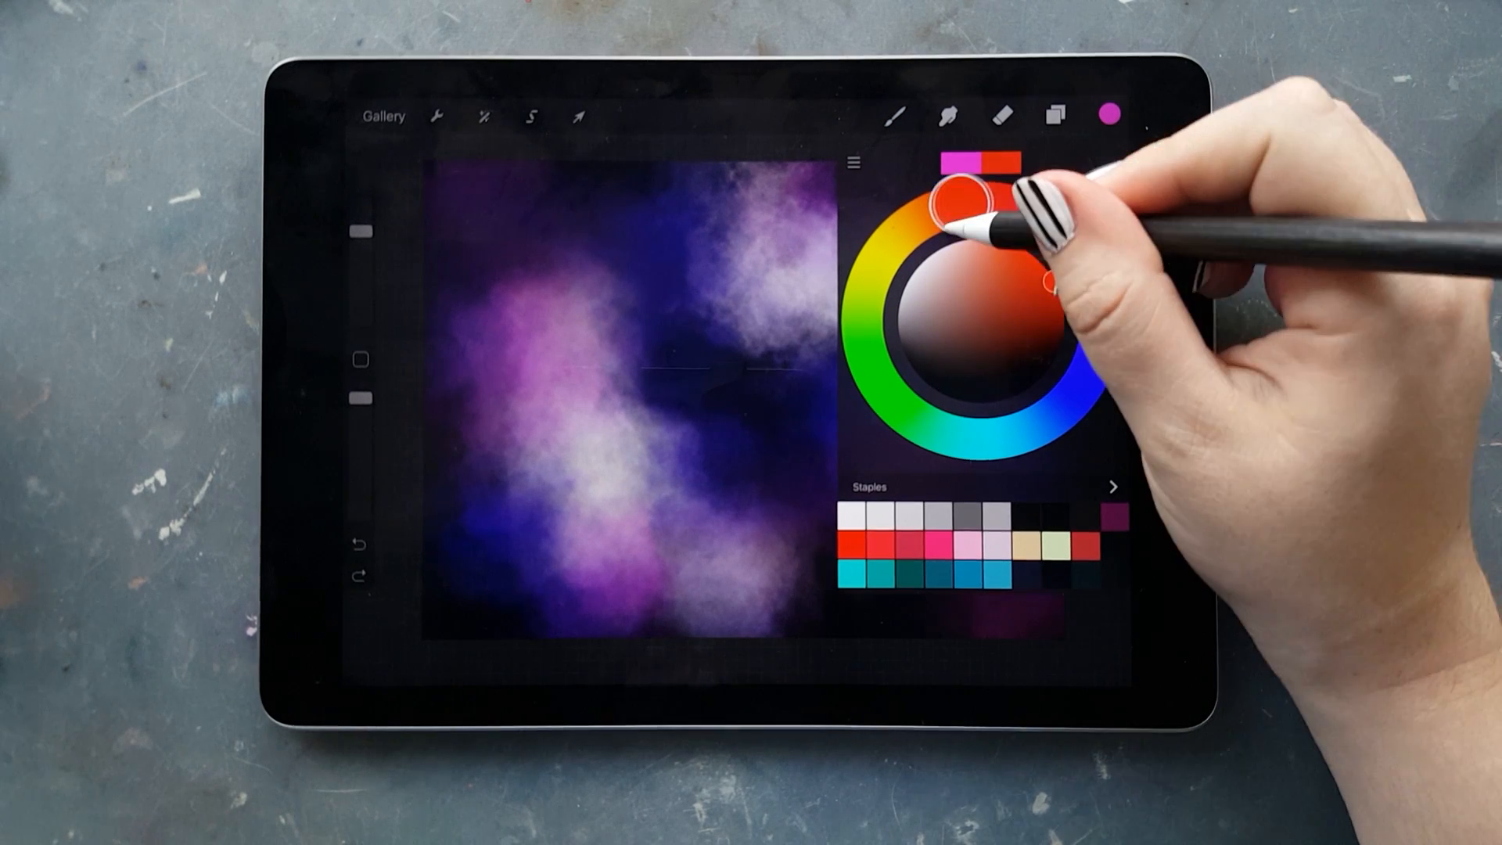
{"action": "left_click_drag", "start_coordinate": [958, 197], "coordinate": [1025, 221]}
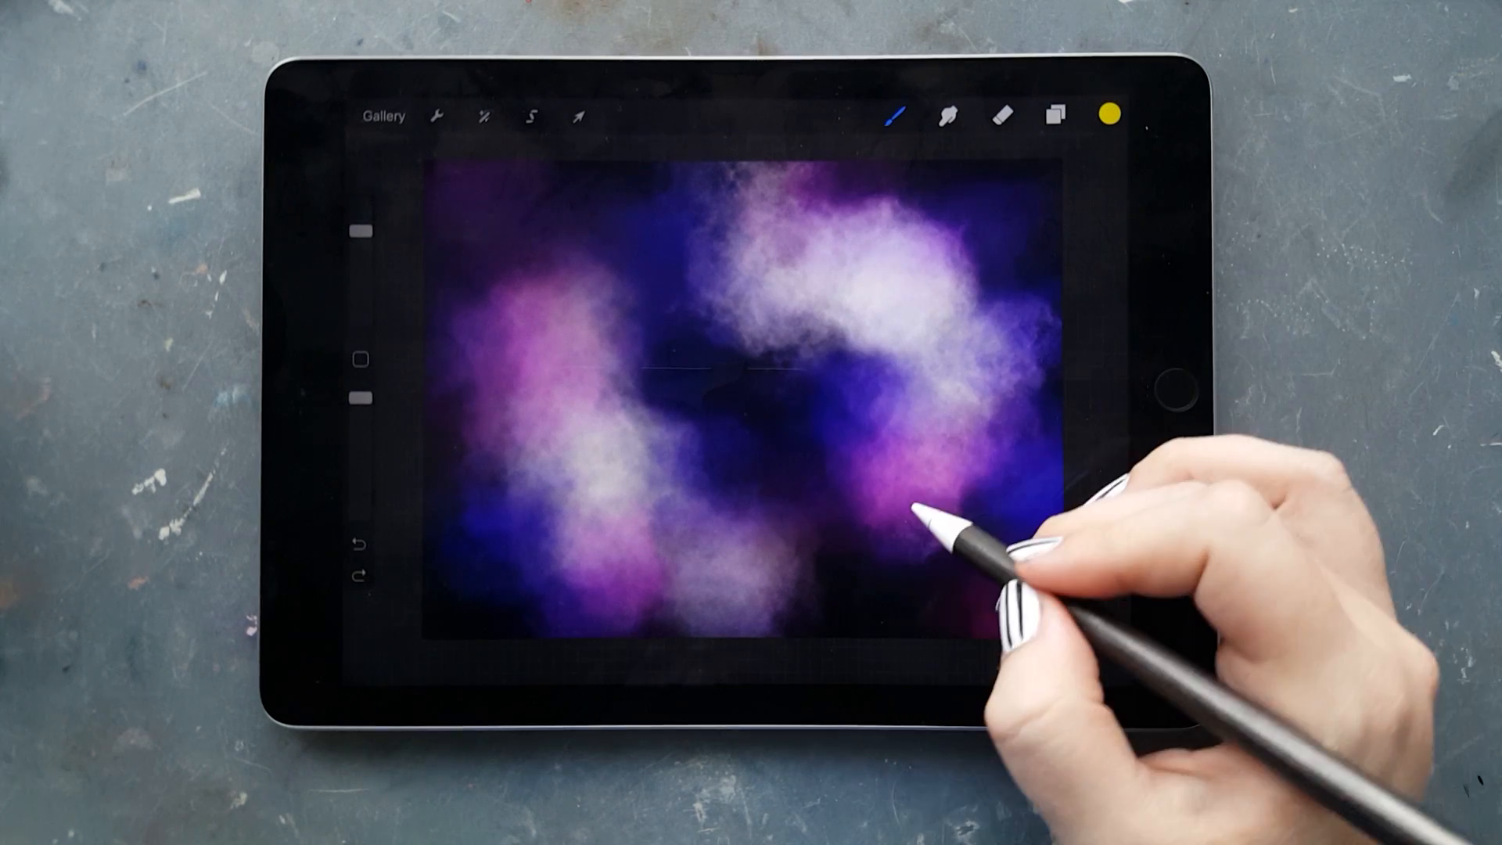
{"action": "left_click_drag", "start_coordinate": [920, 498], "coordinate": [825, 383]}
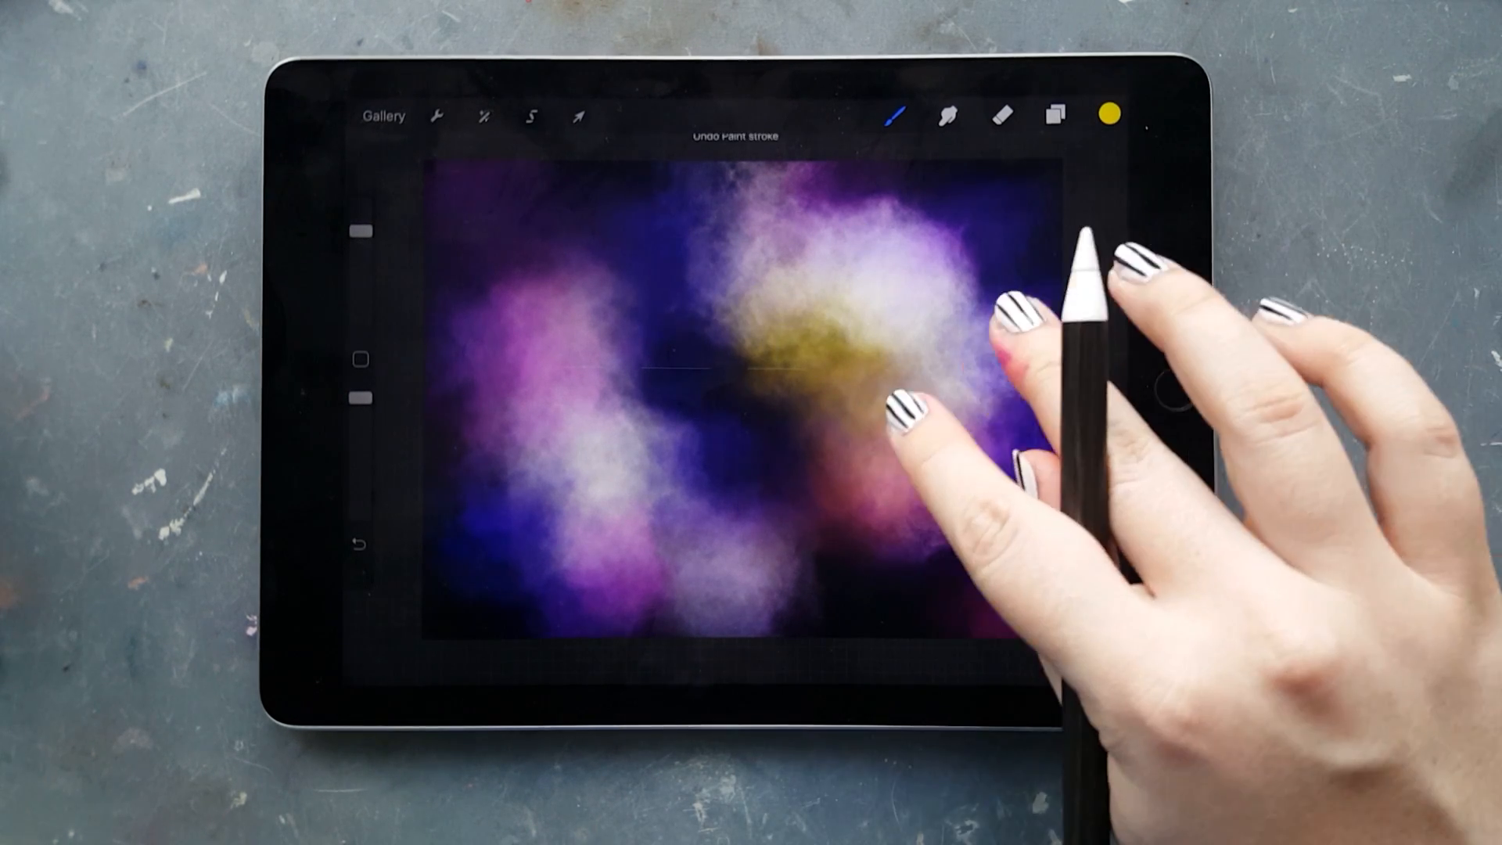
{"action": "left_click", "coordinate": [1057, 115]}
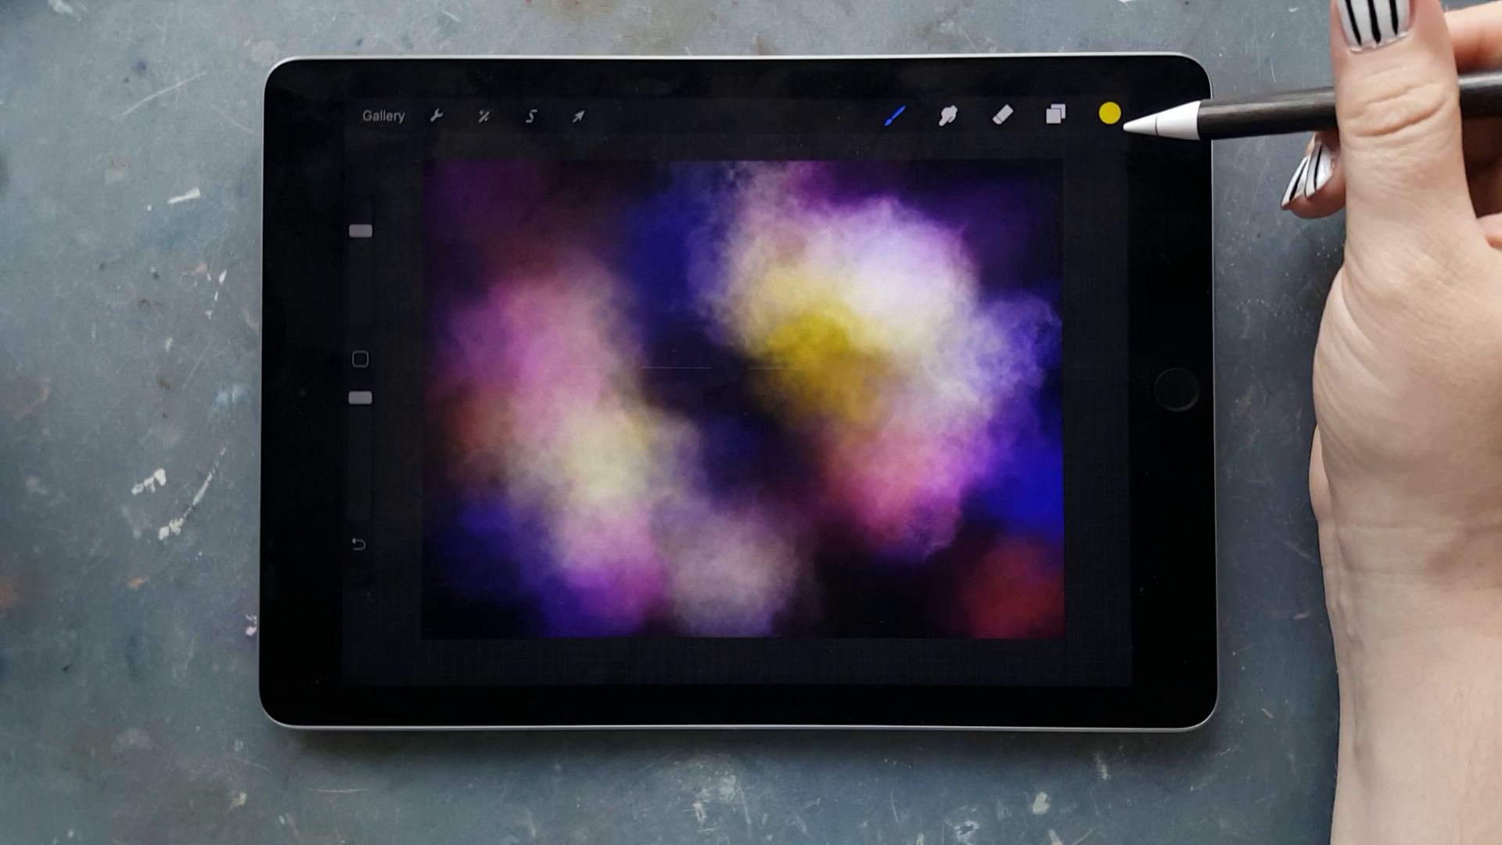
Step: Dab green patches around the nebula, then add pale blue highlights
{"action": "left_click", "coordinate": [1111, 112]}
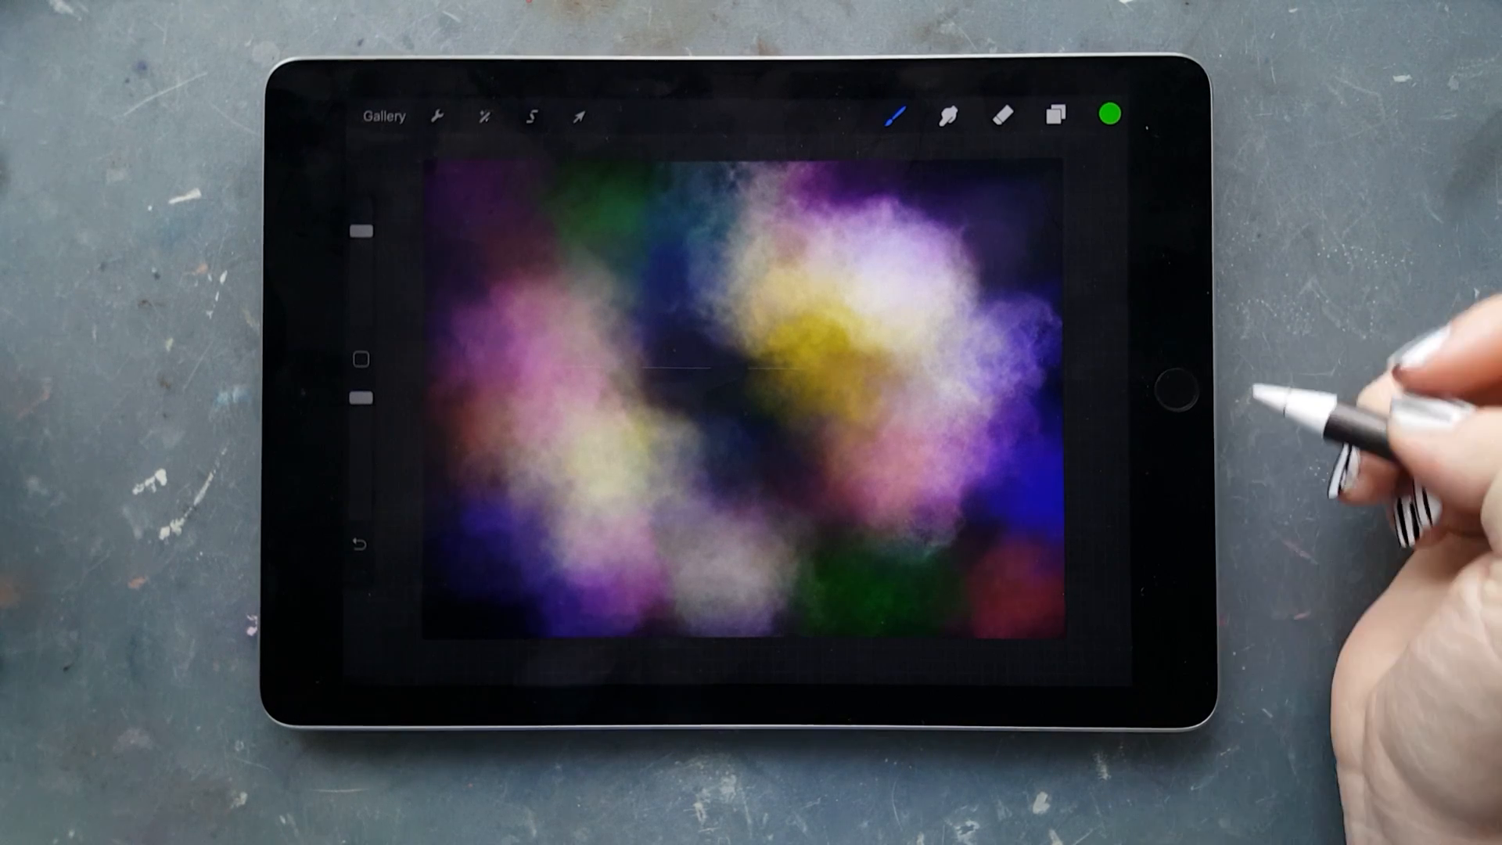
{"action": "left_click", "coordinate": [1107, 114]}
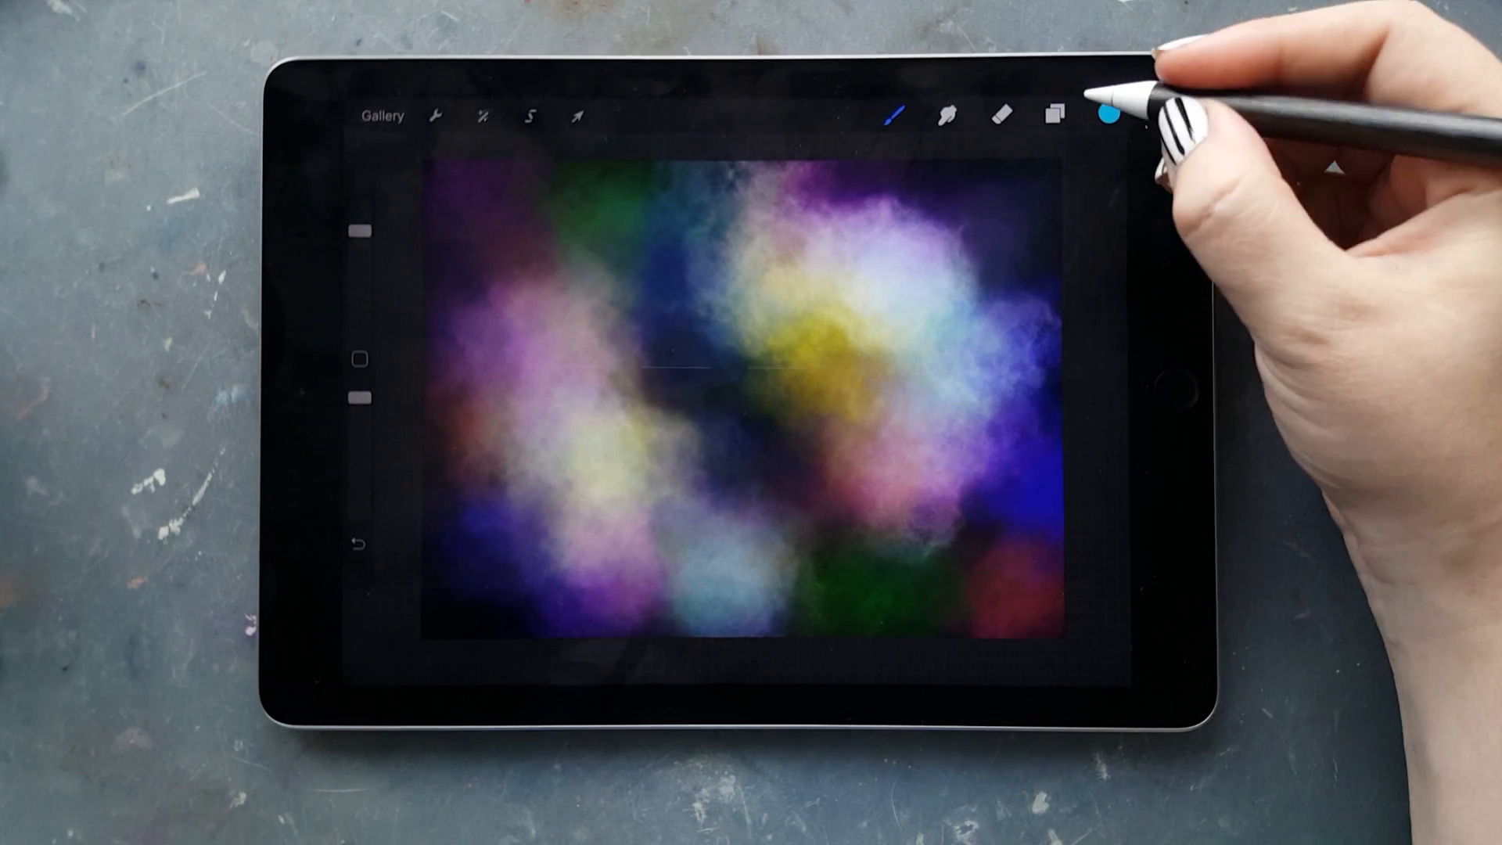
{"action": "left_click", "coordinate": [1108, 115]}
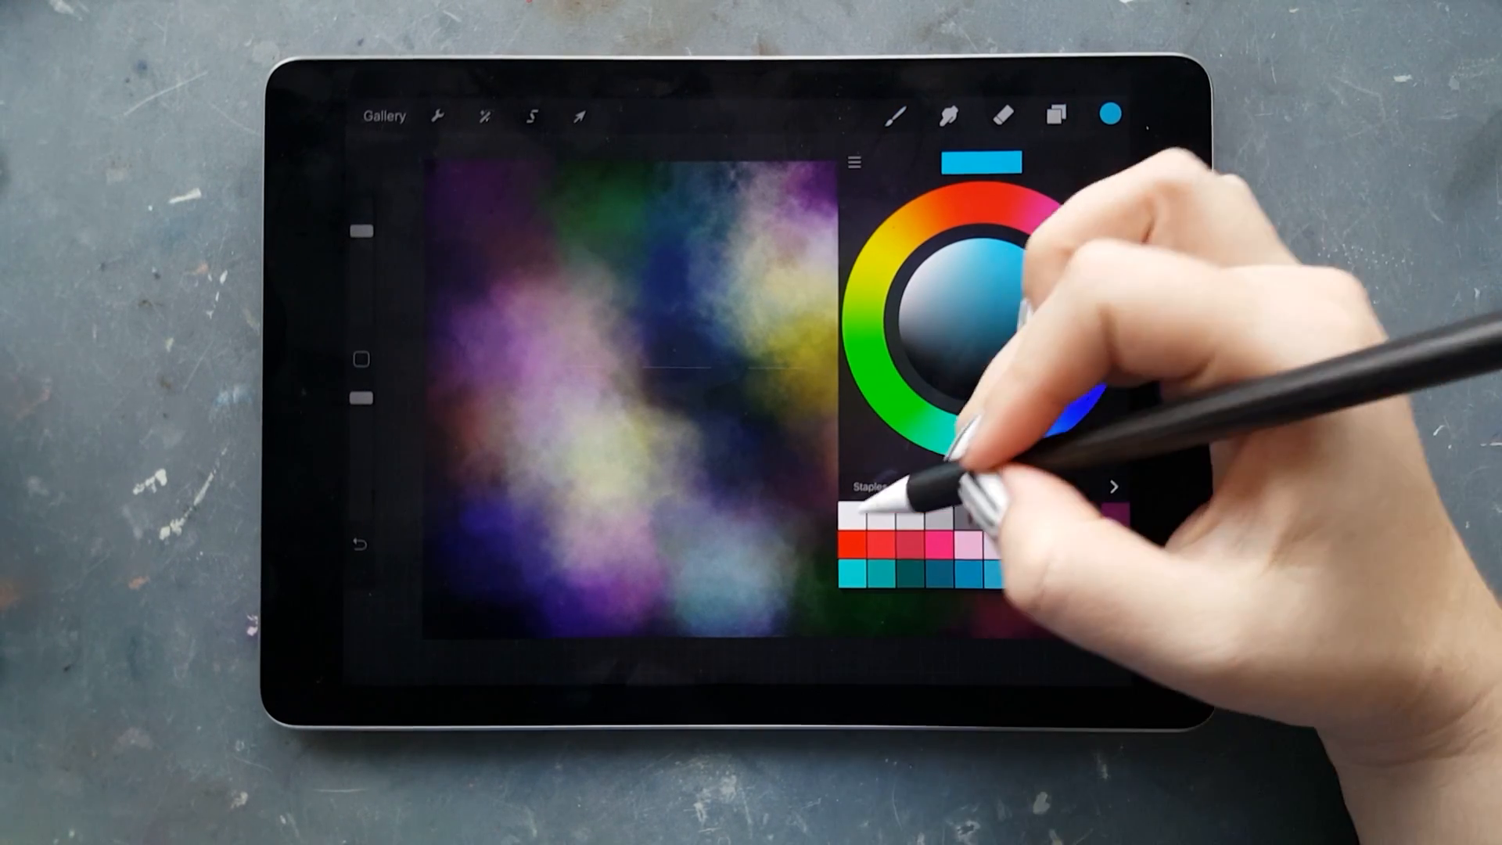
Step: Mist soft white light over the lower clouds on a fresh layer faded to about 58% opacity
{"action": "left_click", "coordinate": [1109, 114]}
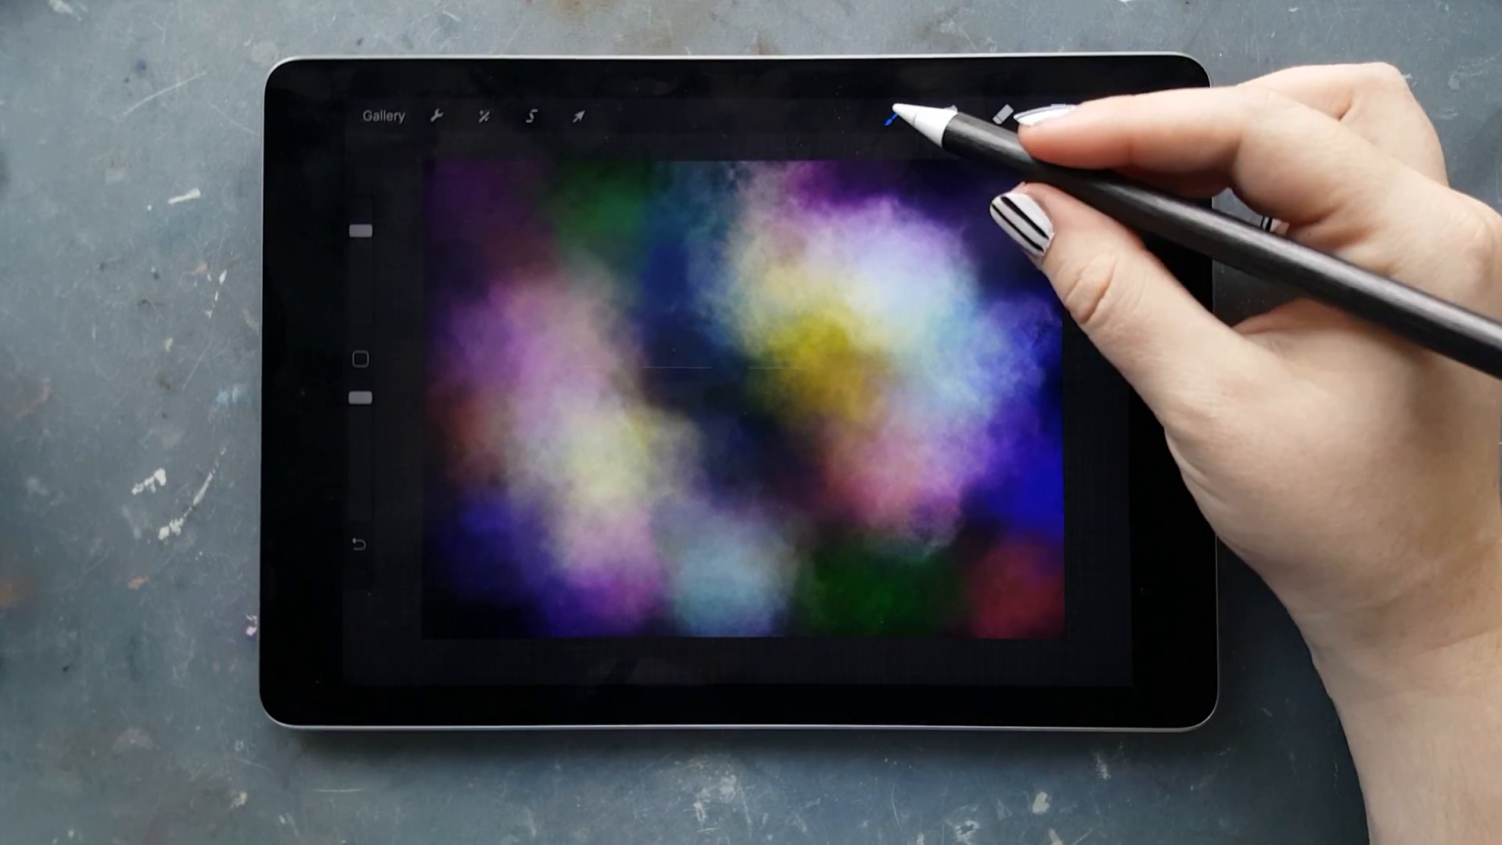
{"action": "left_click", "coordinate": [1053, 114]}
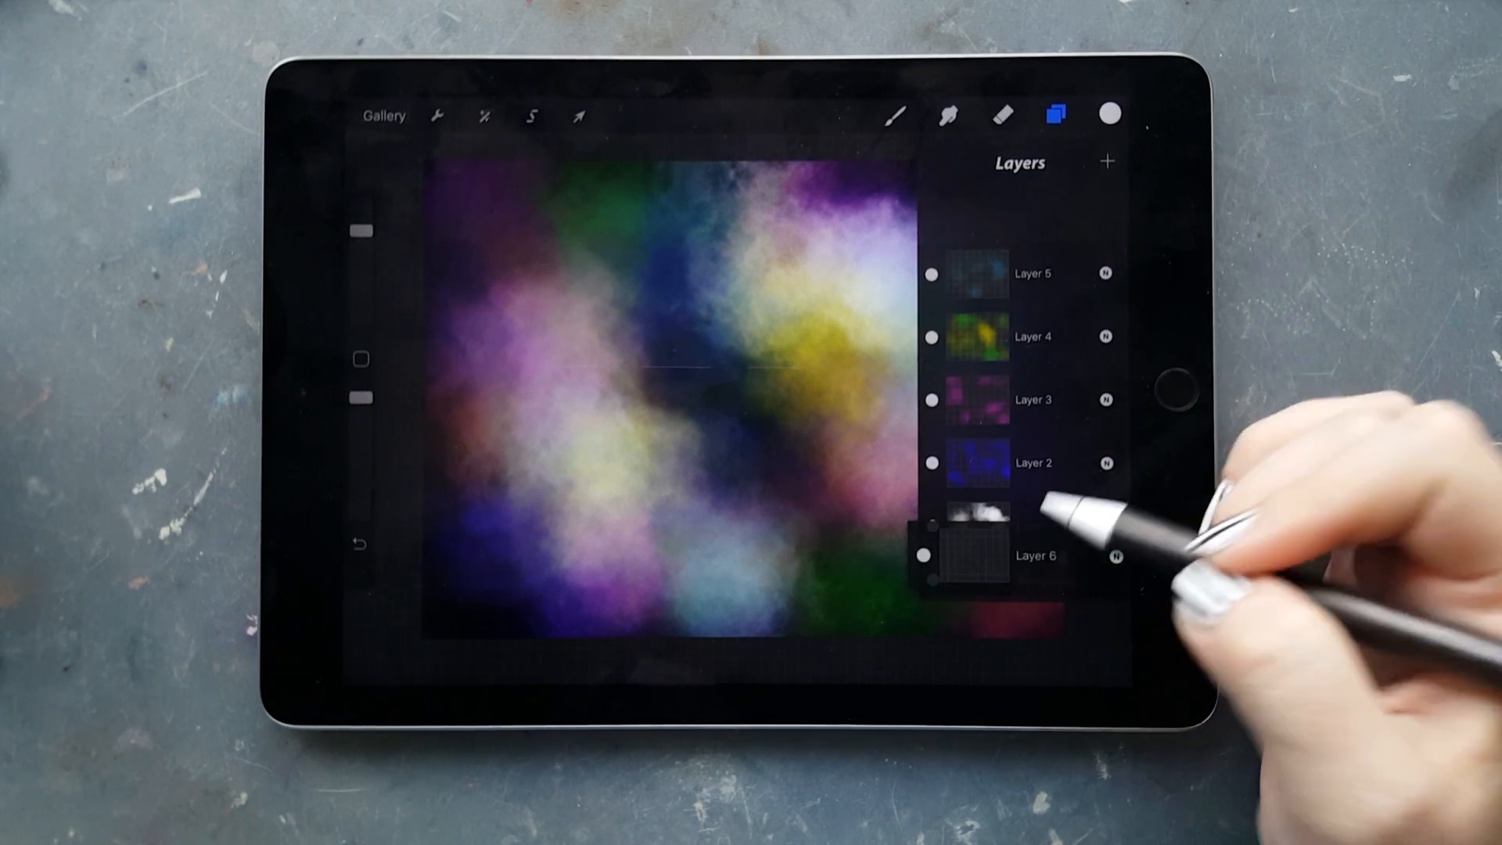
{"action": "left_click", "coordinate": [895, 114]}
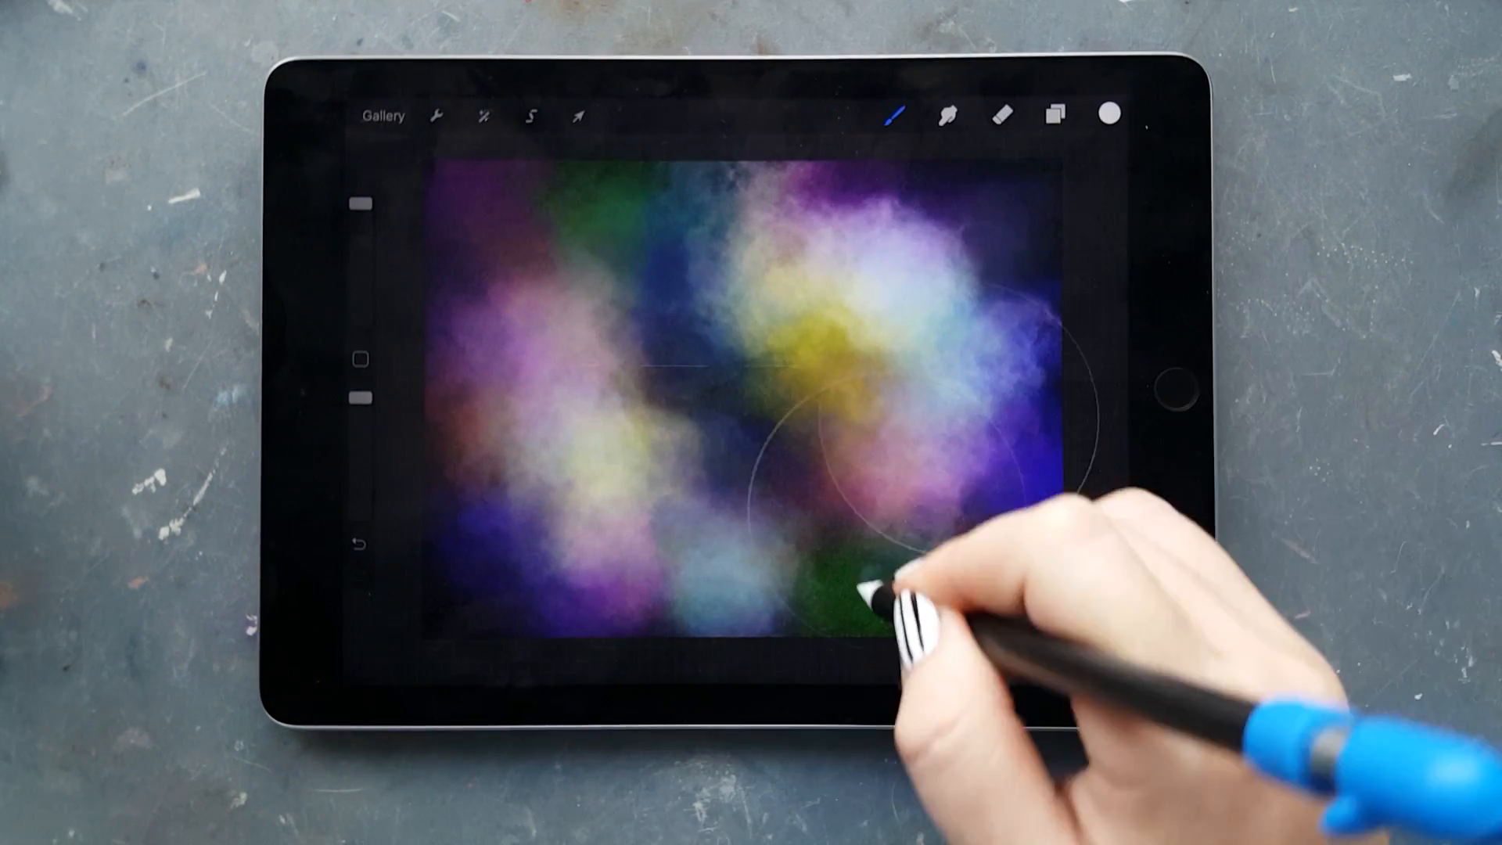
{"action": "left_click", "coordinate": [483, 114]}
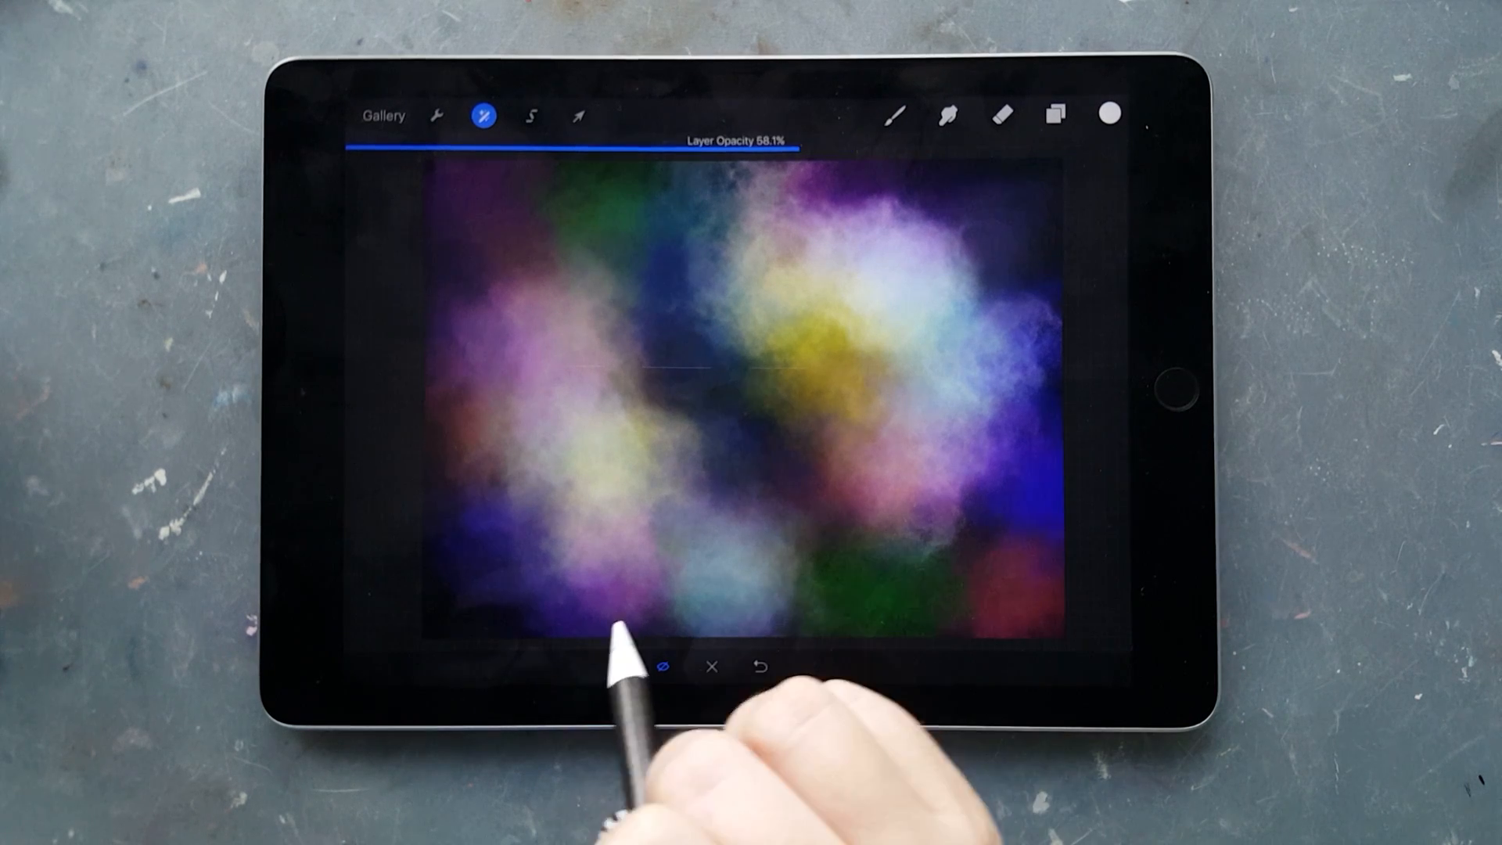
{"action": "left_click", "coordinate": [483, 114]}
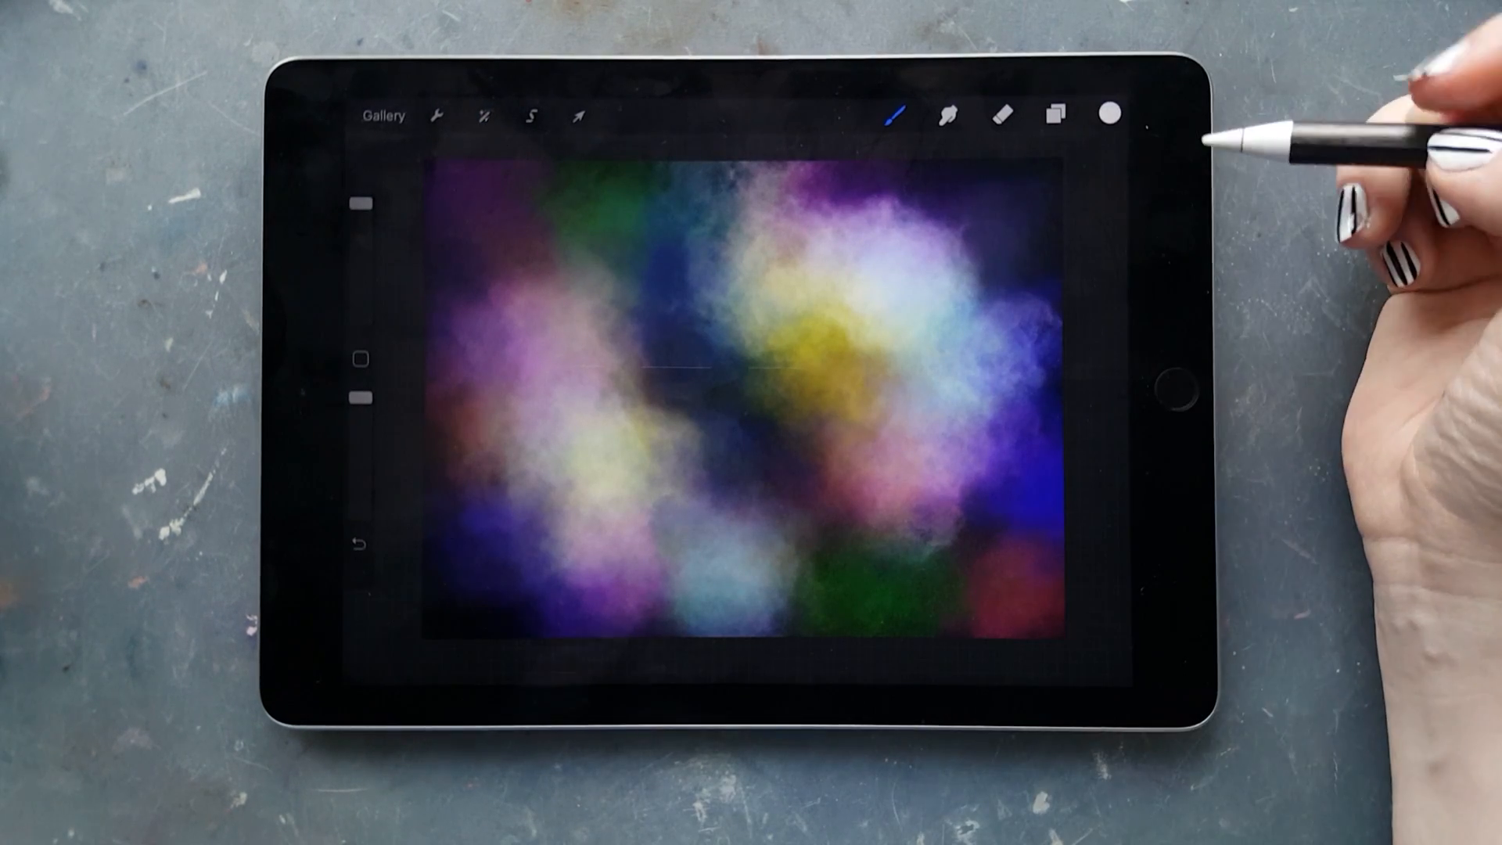
Step: Set Layer 7's grainy texture to Add blend mode at about 33% opacity
{"action": "left_click", "coordinate": [1056, 114]}
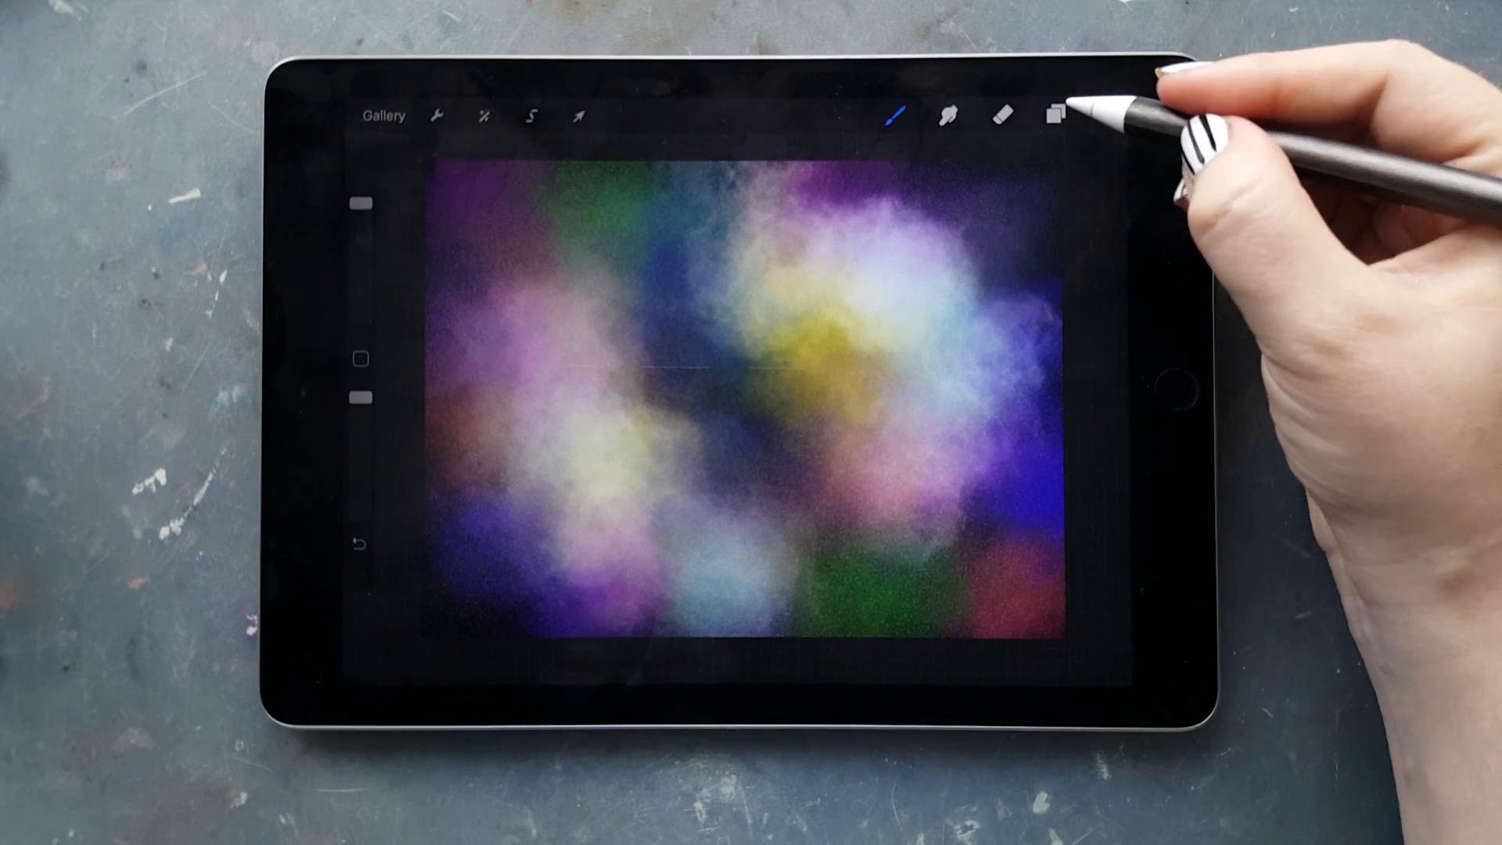
{"action": "left_click", "coordinate": [1053, 114]}
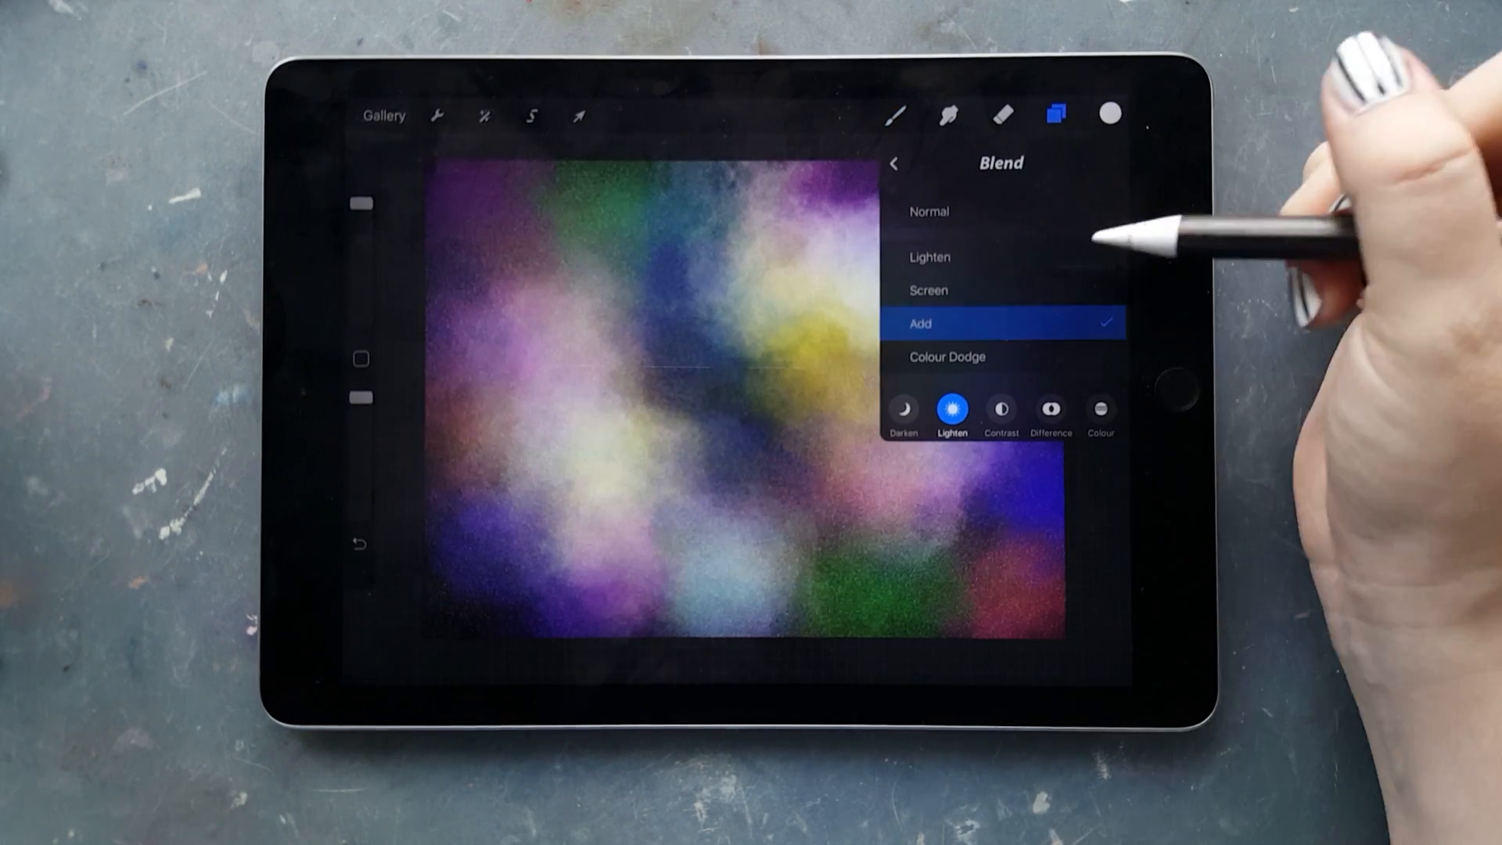
{"action": "left_click", "coordinate": [484, 115]}
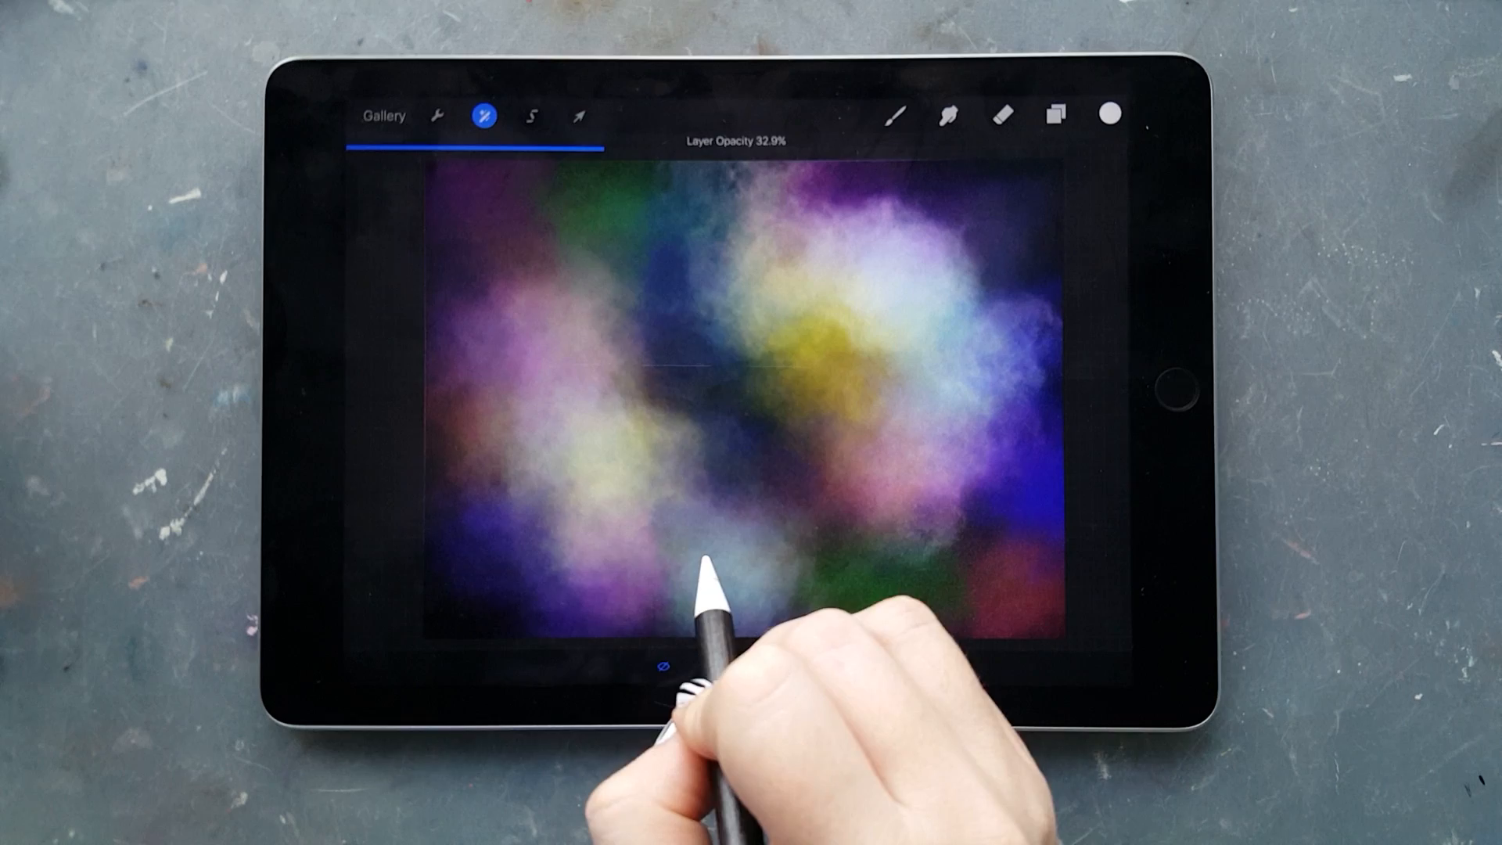
{"action": "left_click", "coordinate": [1056, 115]}
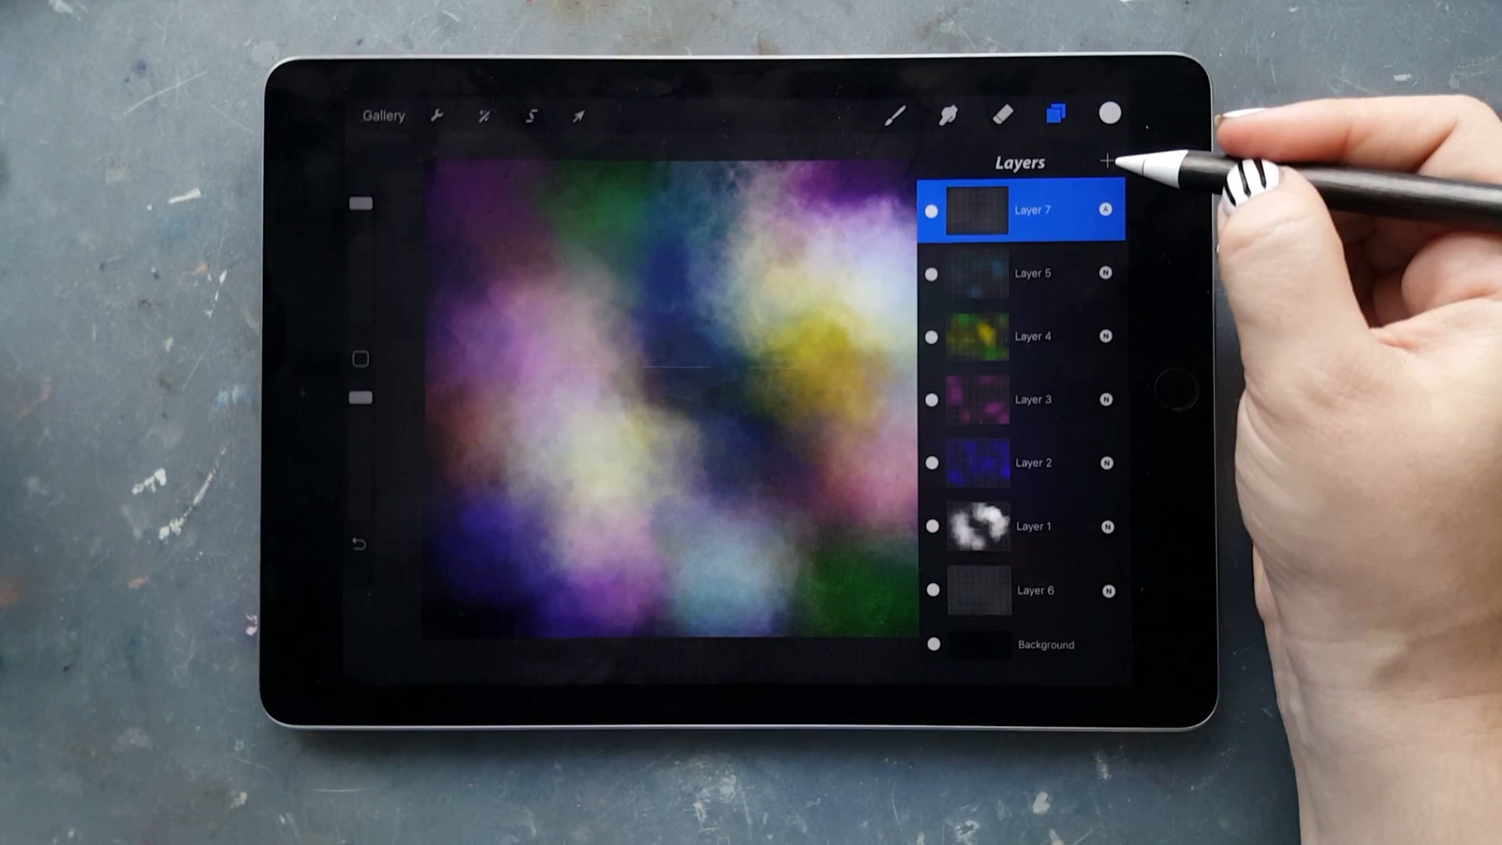
Step: Shade the nebula's dark gaps with black on a new layer set to about 75% opacity
{"action": "left_click", "coordinate": [1111, 115]}
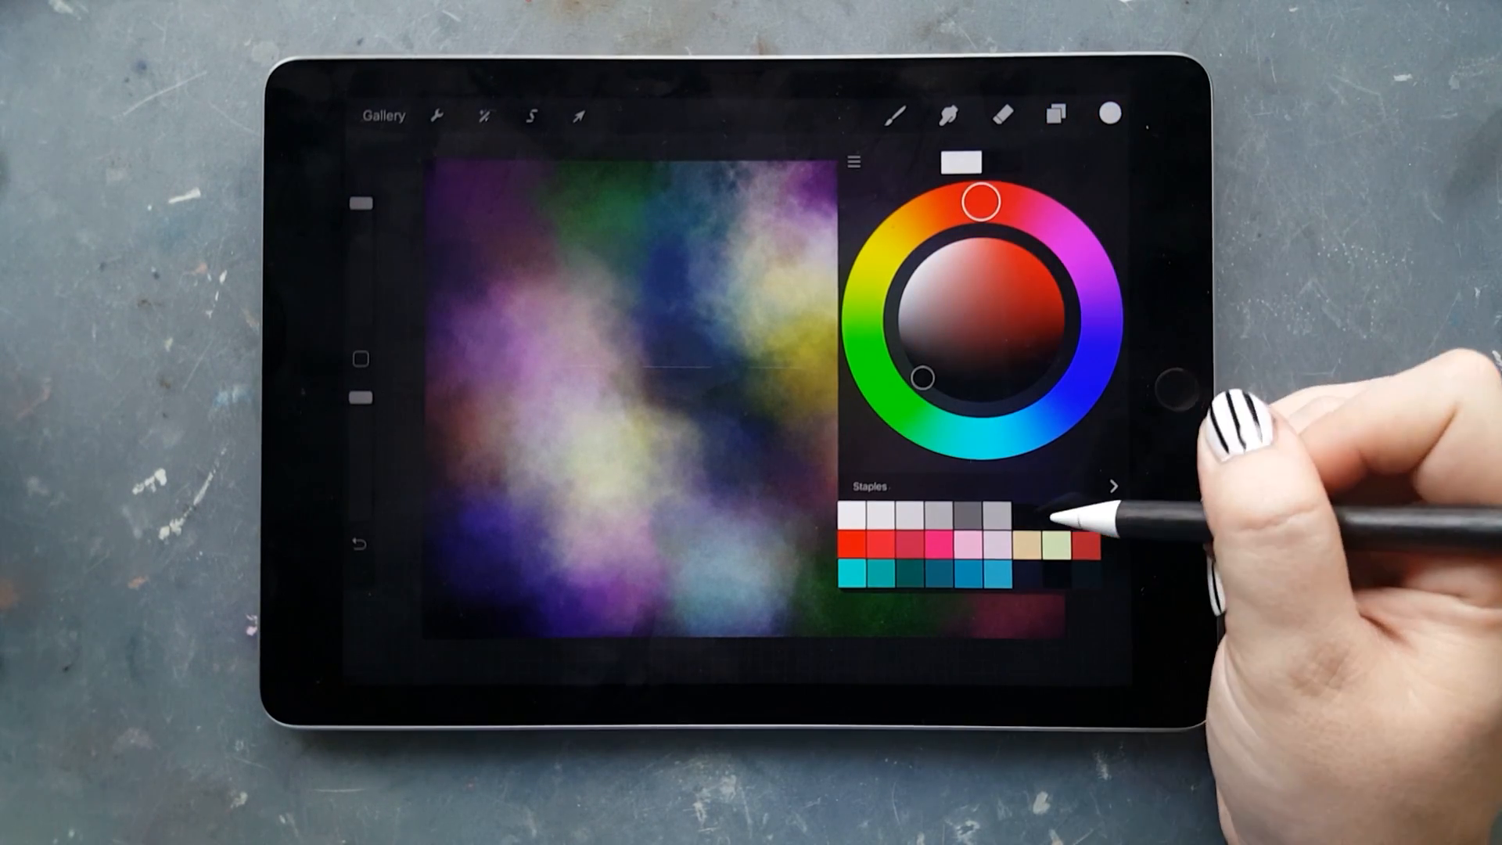
{"action": "left_click", "coordinate": [895, 114]}
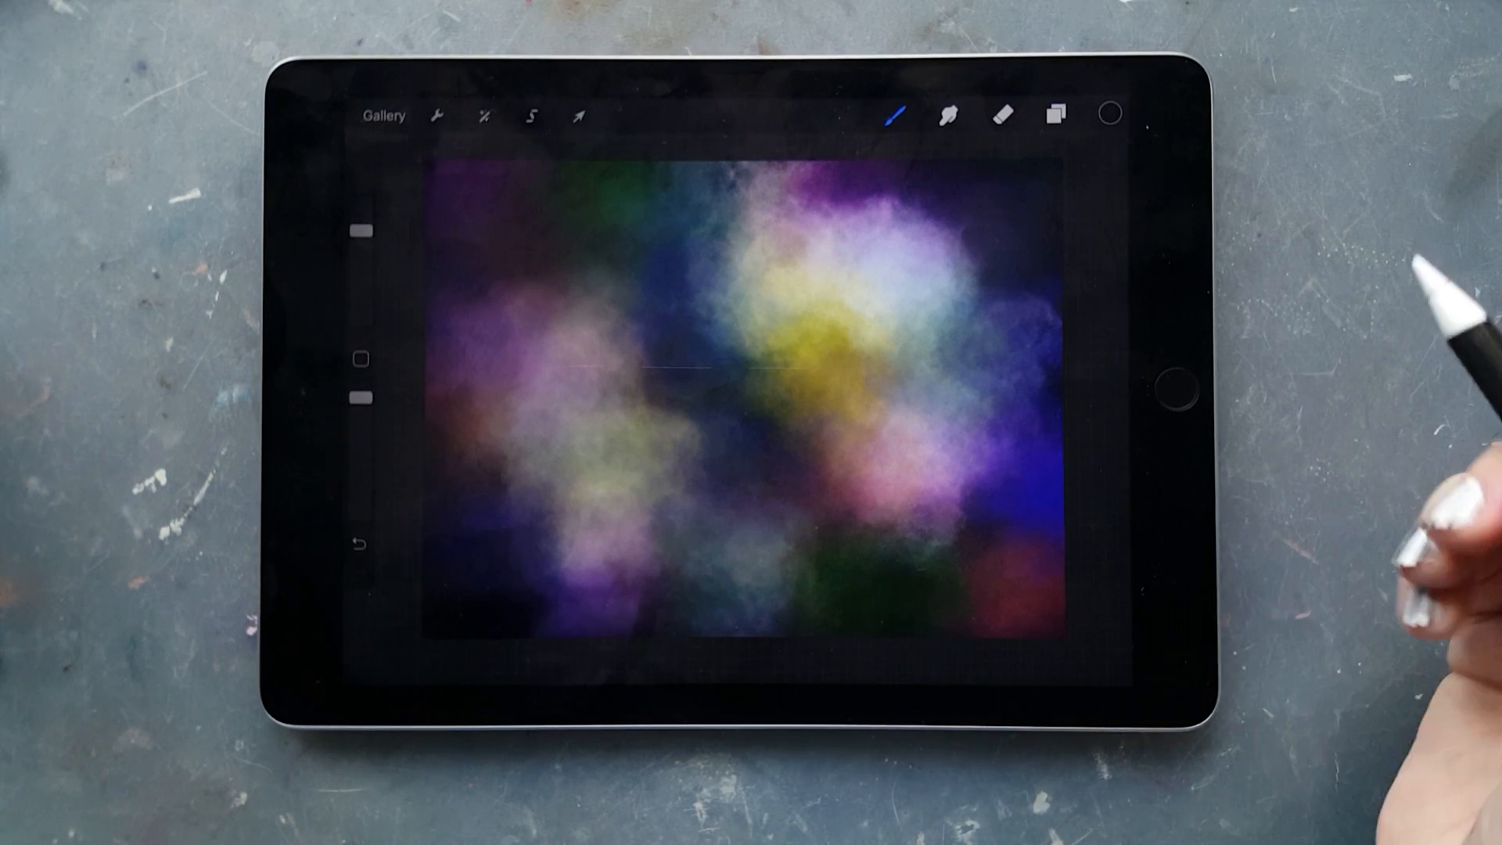
{"action": "left_click", "coordinate": [484, 114]}
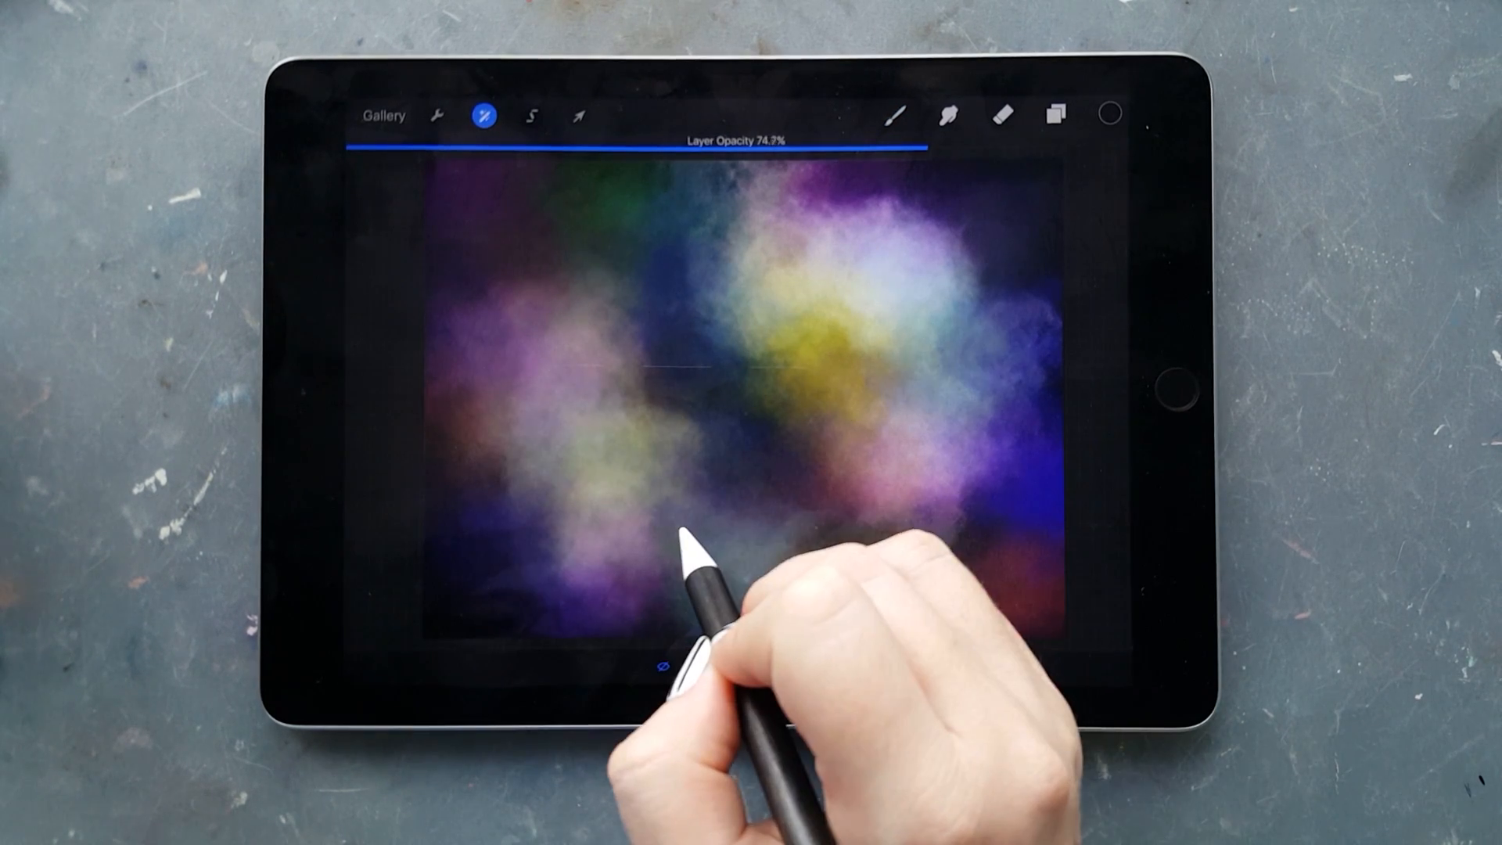
{"action": "left_click", "coordinate": [485, 114]}
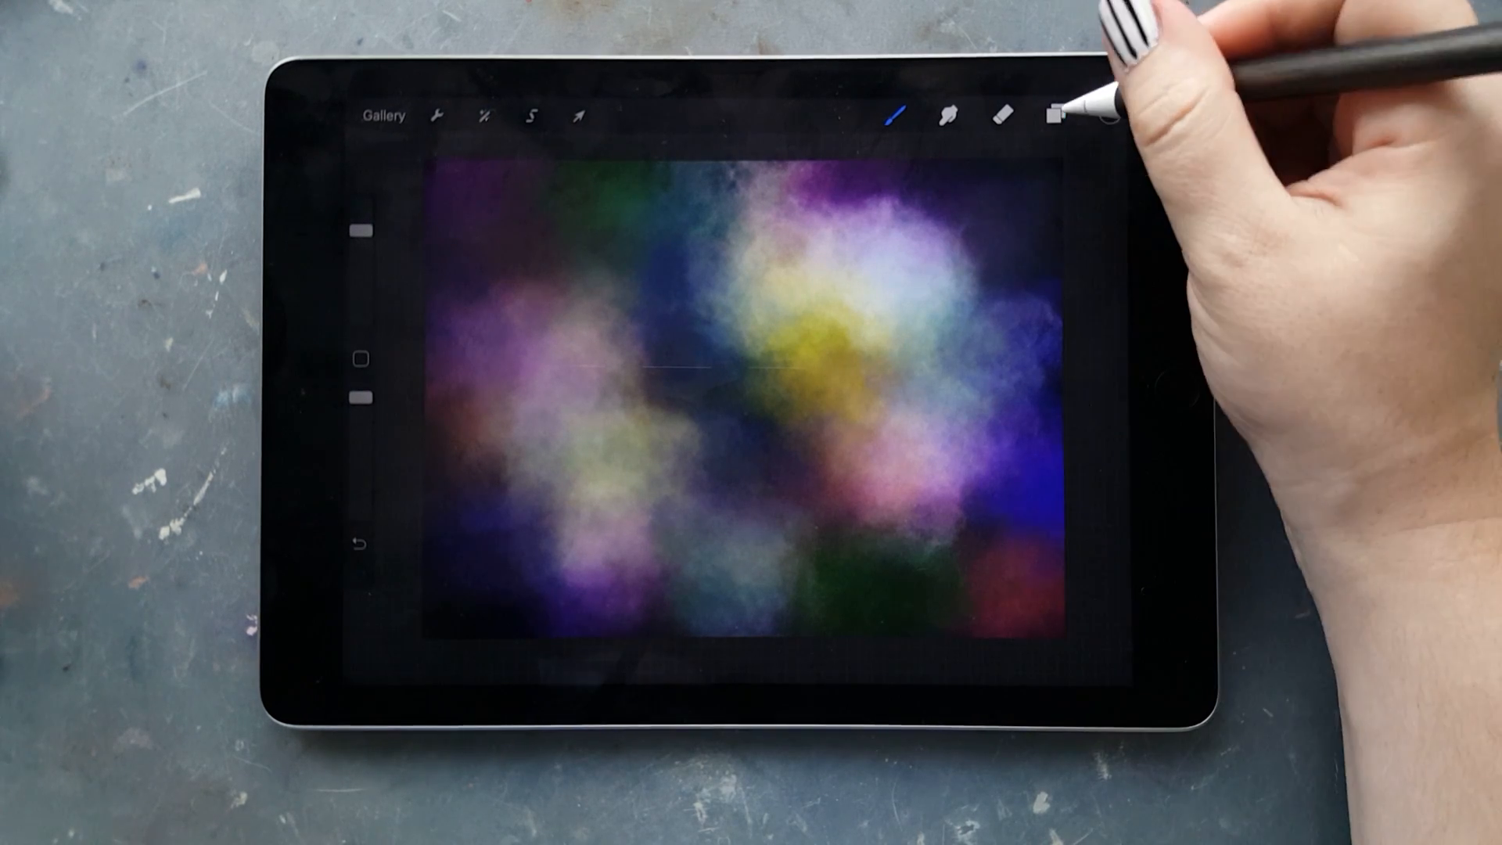
Step: Dot small white stars across the nebula on a fresh top layer
{"action": "left_click", "coordinate": [1057, 114]}
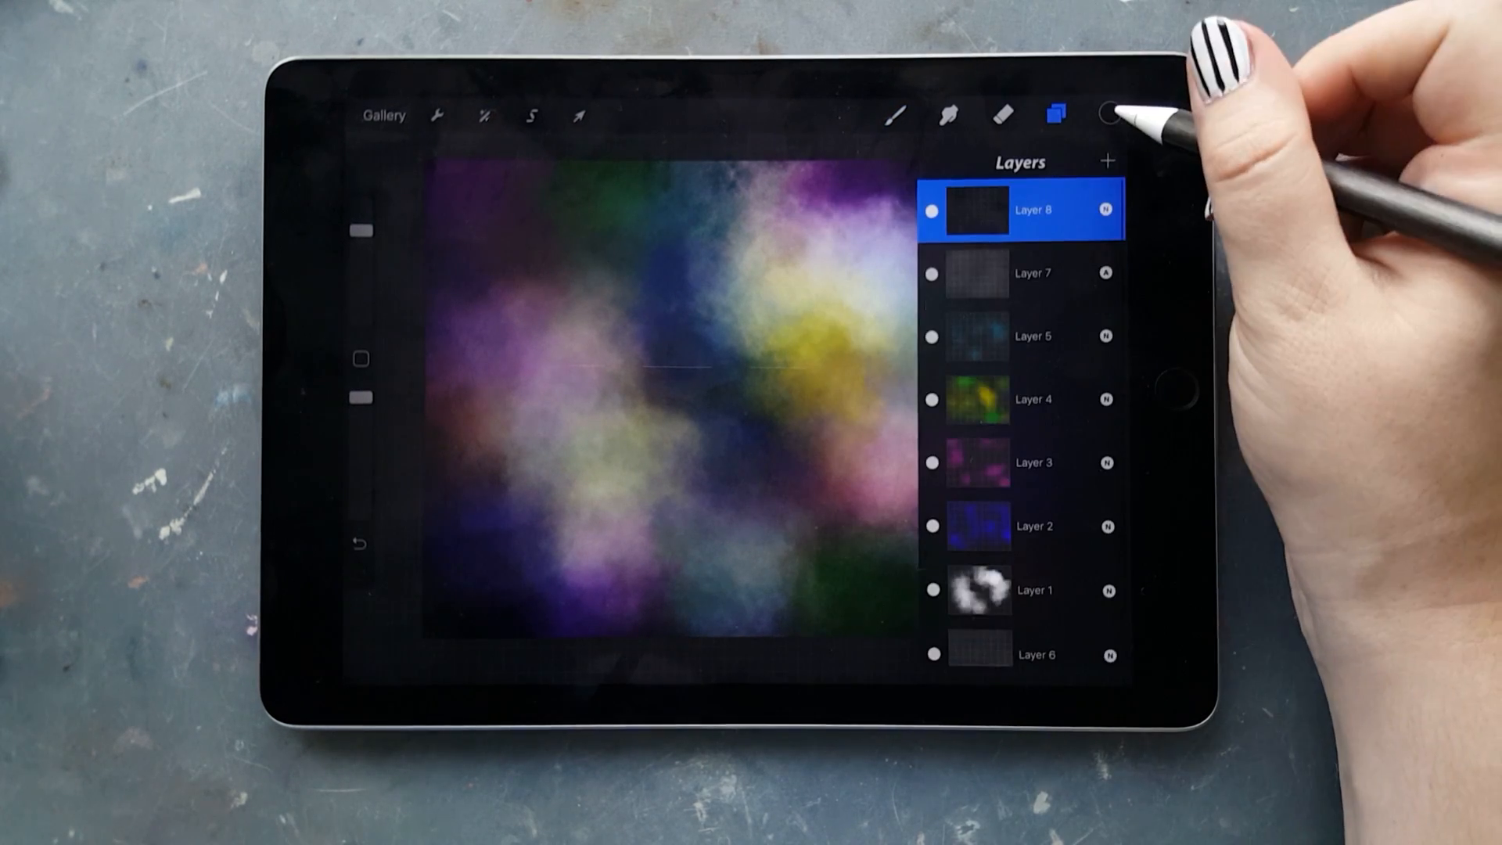
{"action": "left_click", "coordinate": [1108, 115]}
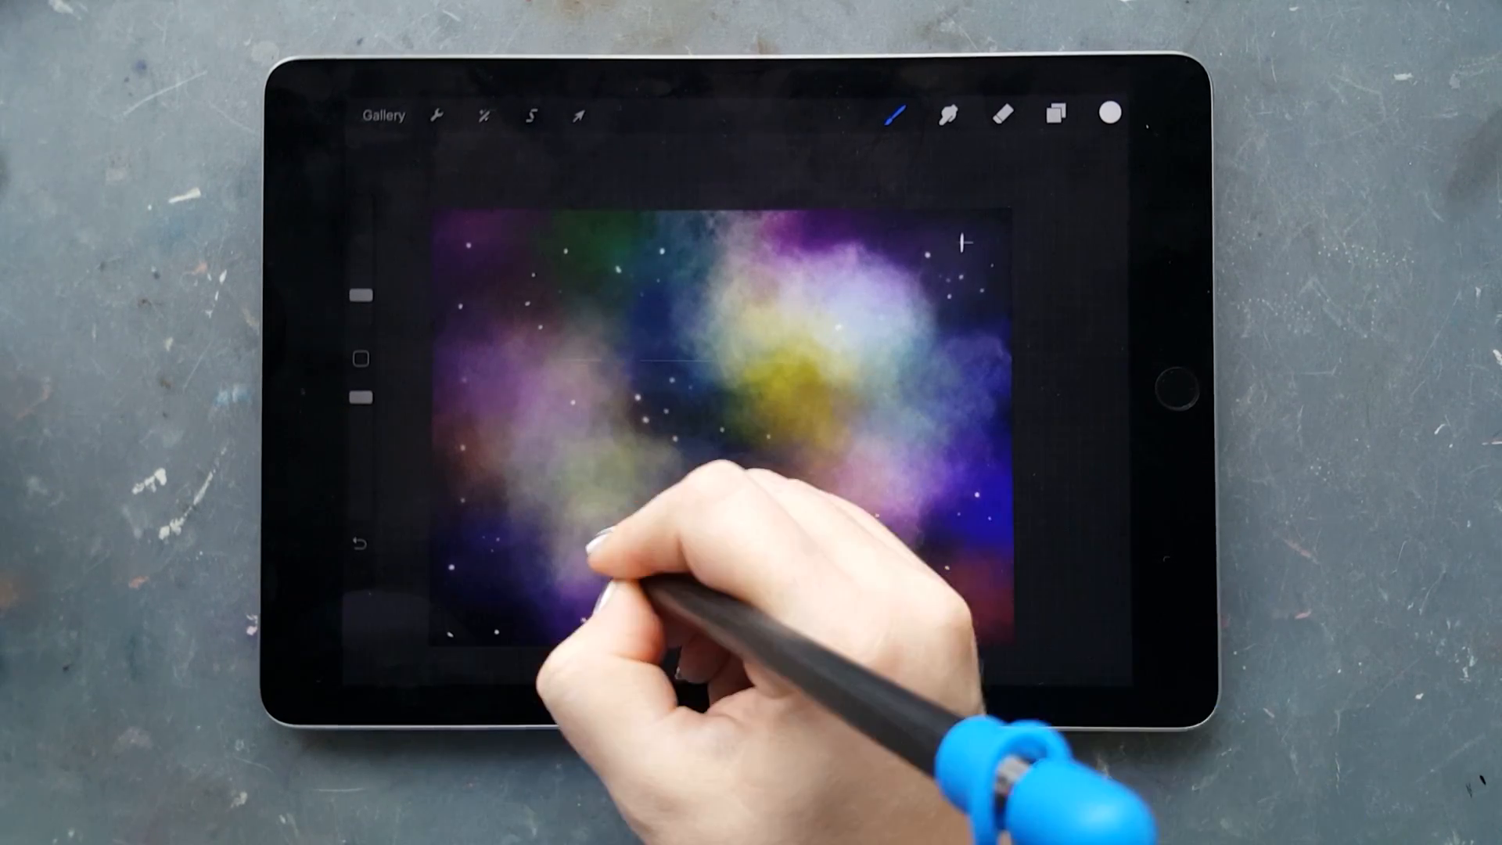
Step: Fade the star layer to about 82% and add bigger white stars with cross-shaped sparkles
{"action": "left_click", "coordinate": [1053, 113]}
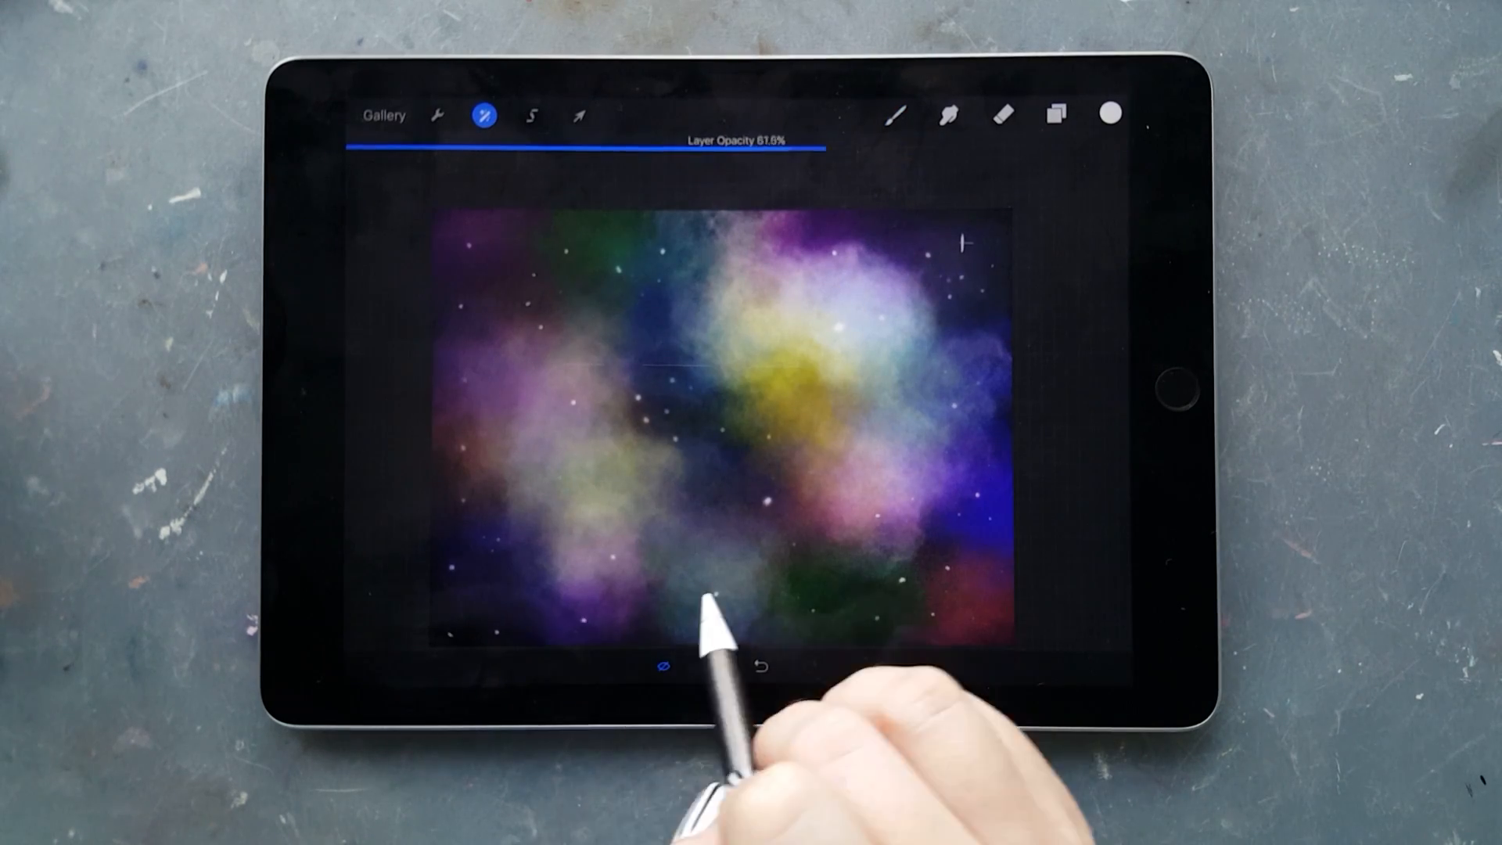
{"action": "left_click", "coordinate": [1053, 115]}
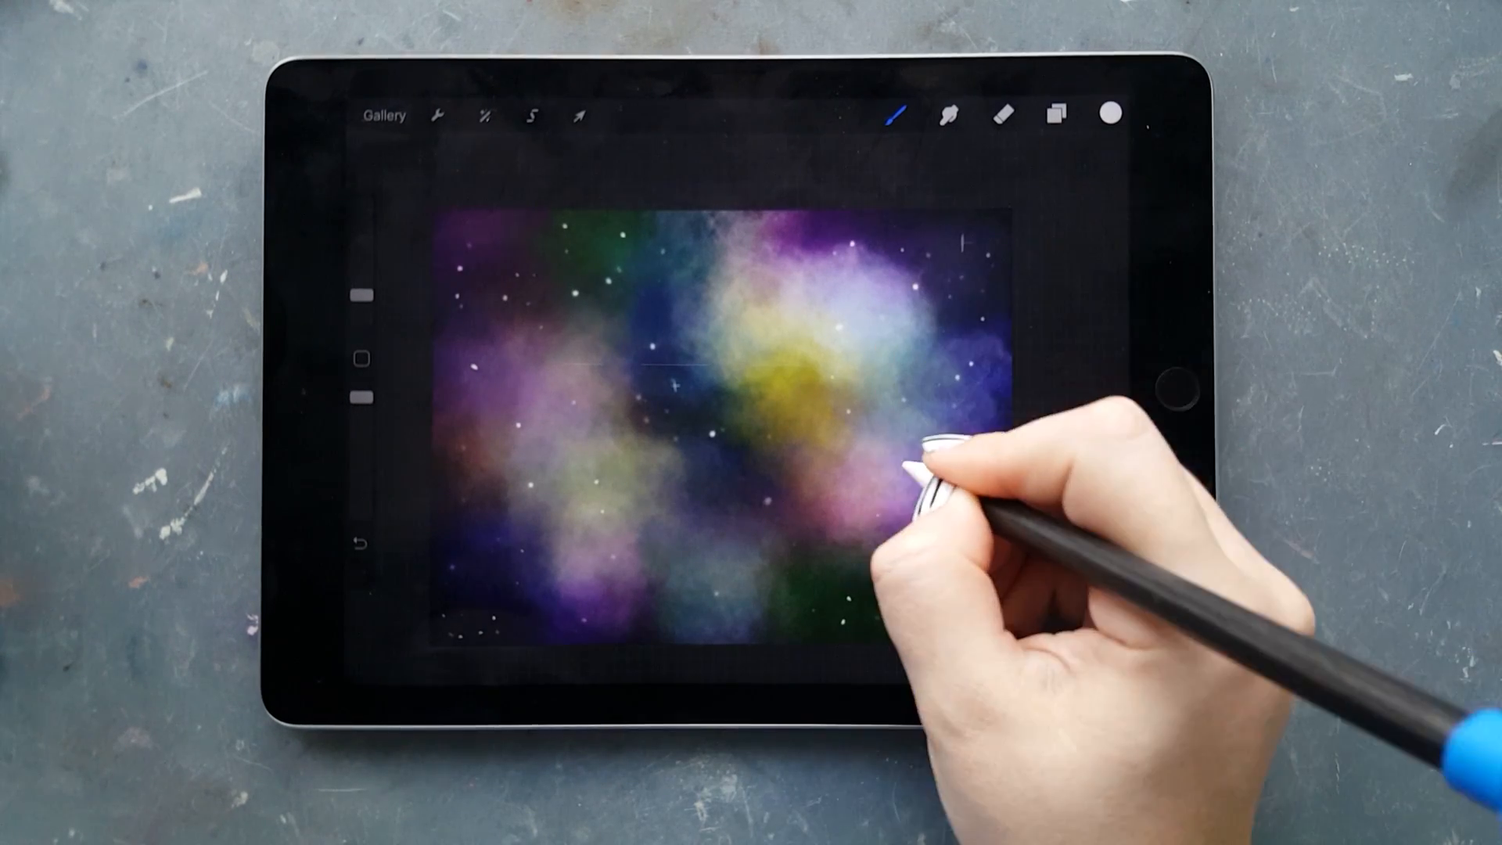
Step: Hand-letter the first letters 'Gala' of Galaxy in white script over the nebula
{"action": "left_click", "coordinate": [1051, 112]}
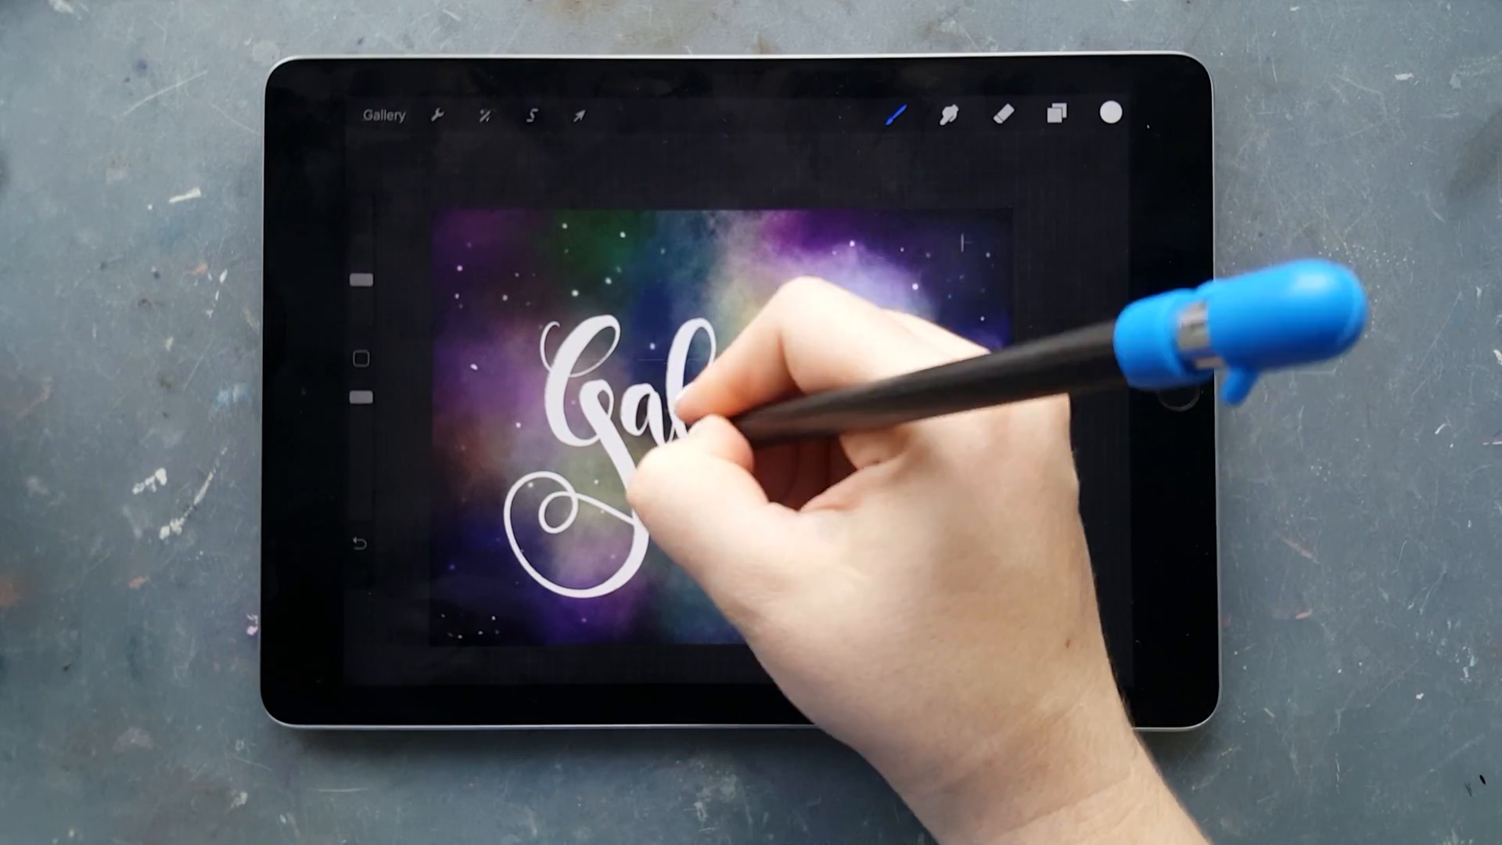
{"action": "left_click_drag", "start_coordinate": [660, 411], "coordinate": [795, 421]}
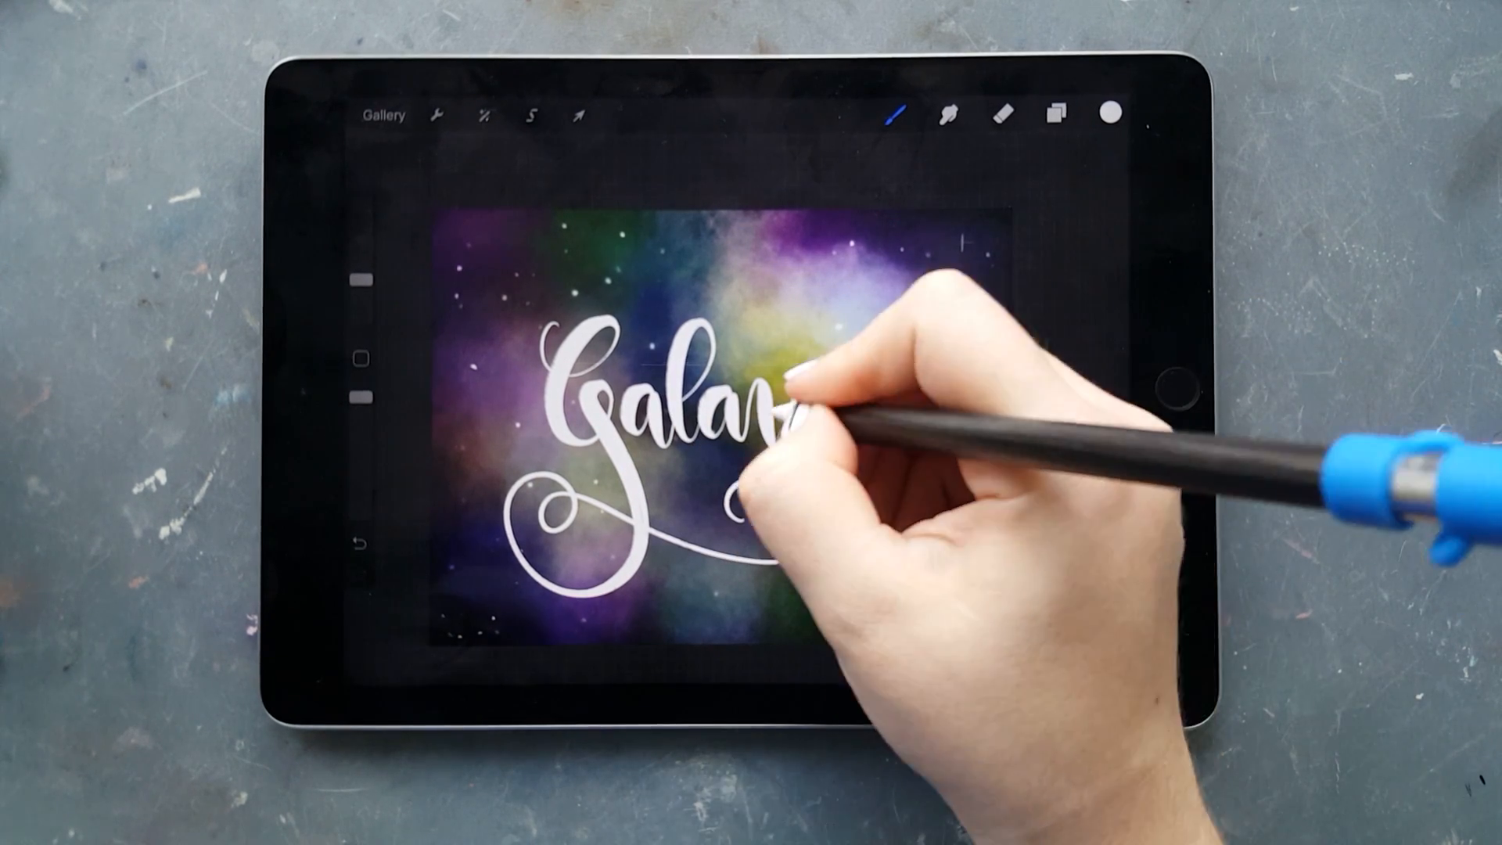